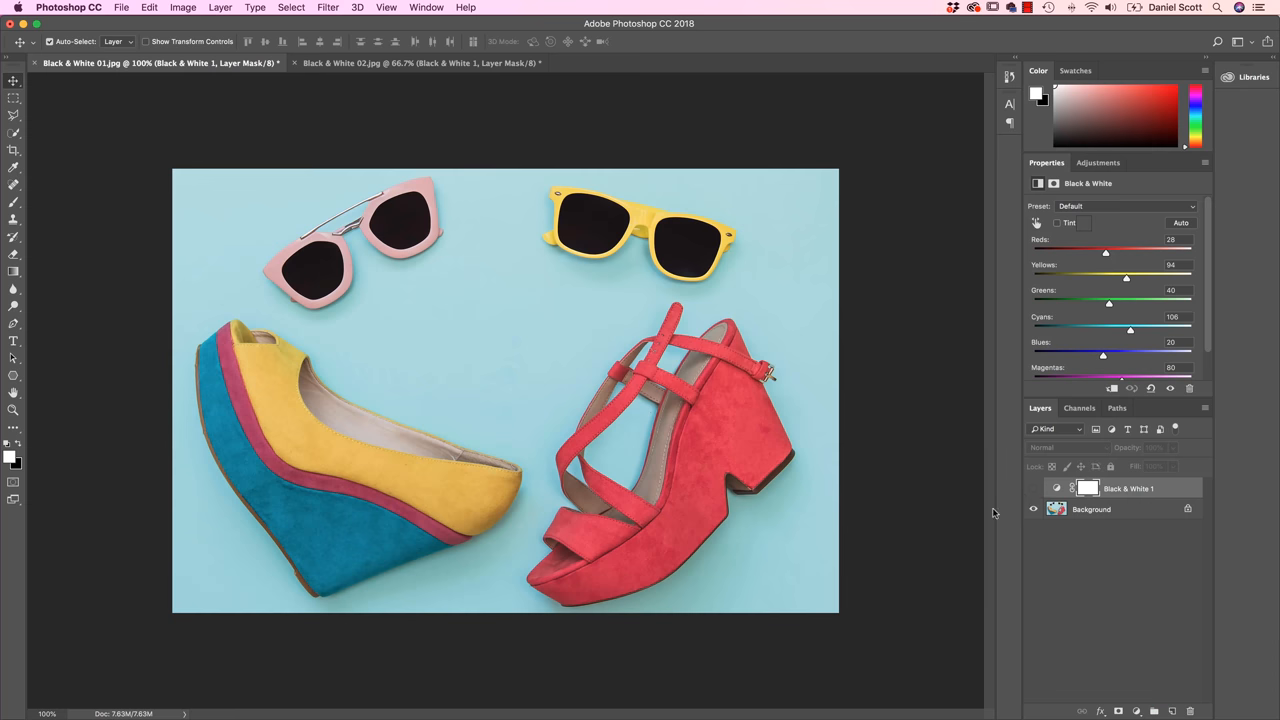
- Show the shoes in black and white, then tint the Black & White 02 ink photo pink
left_click(1031, 488)
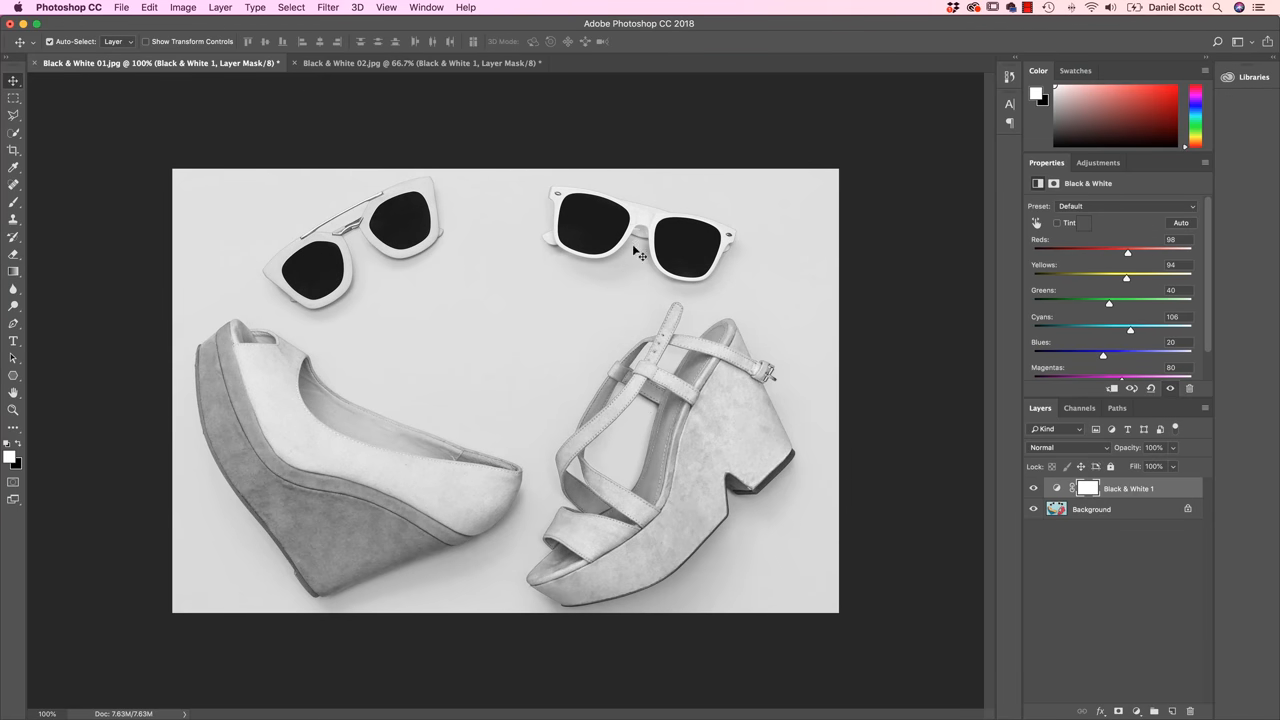
left_click(420, 64)
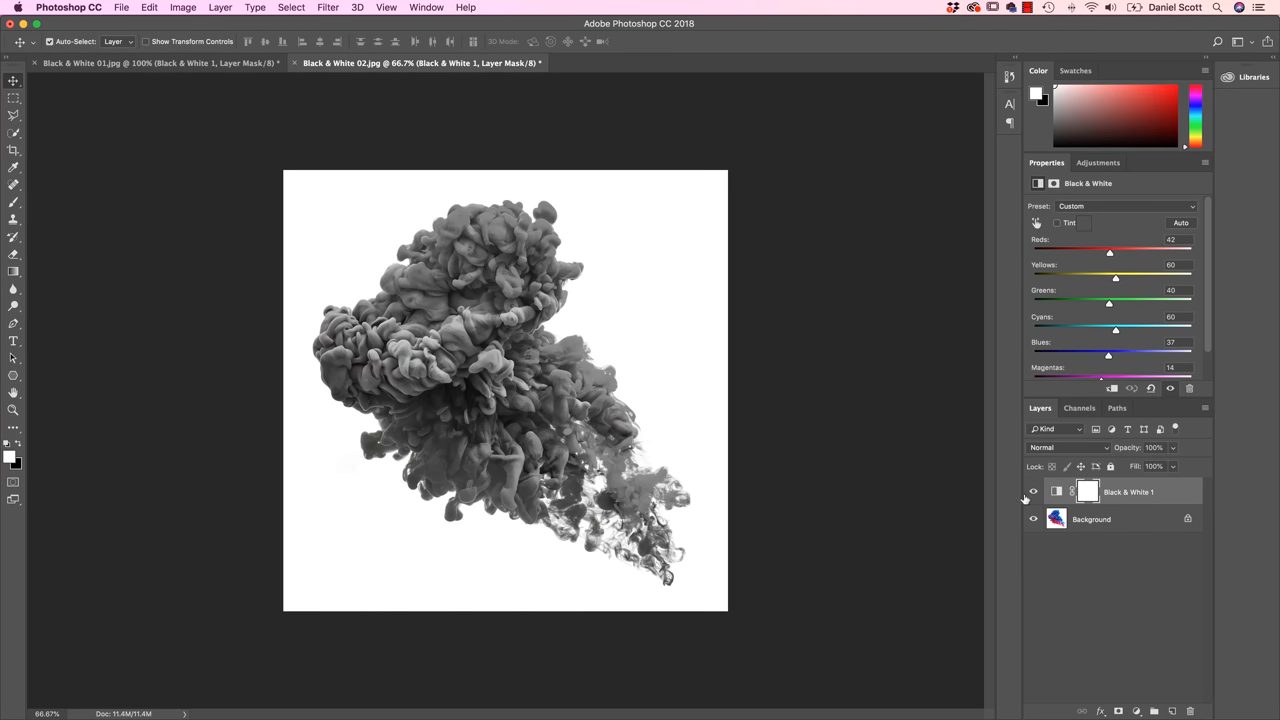
mouse_move(1017, 256)
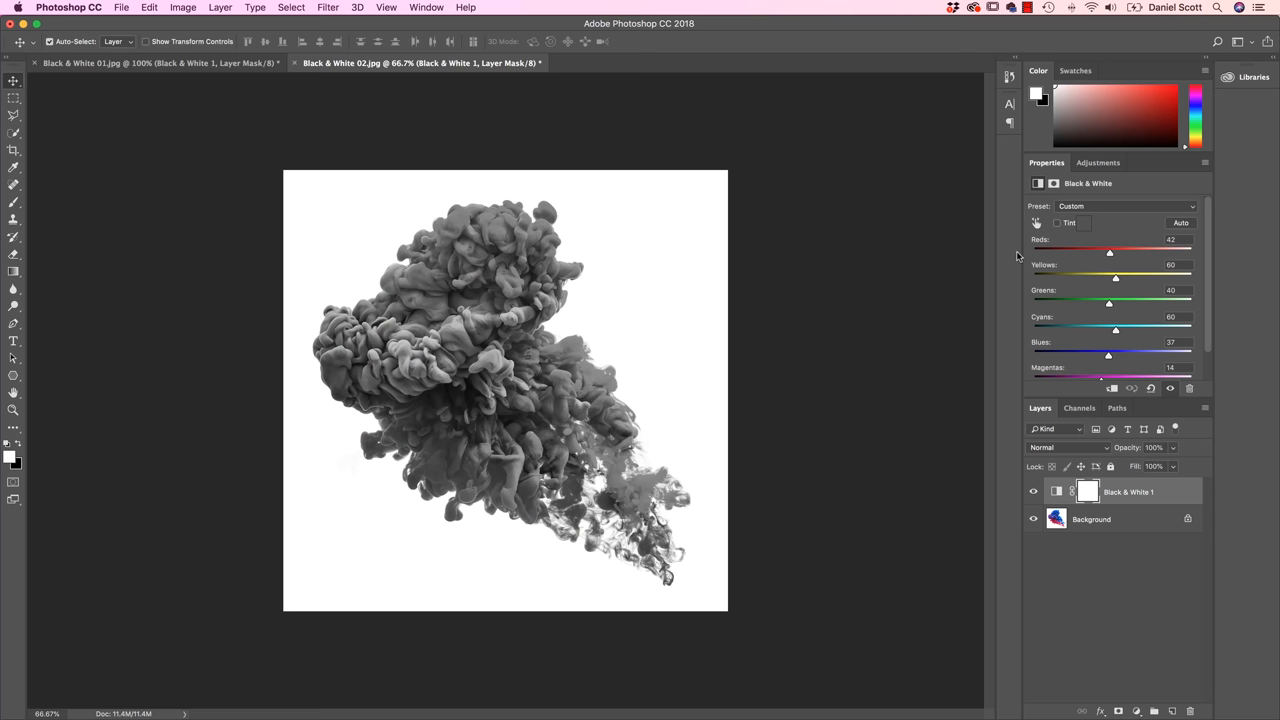
left_click(1056, 223)
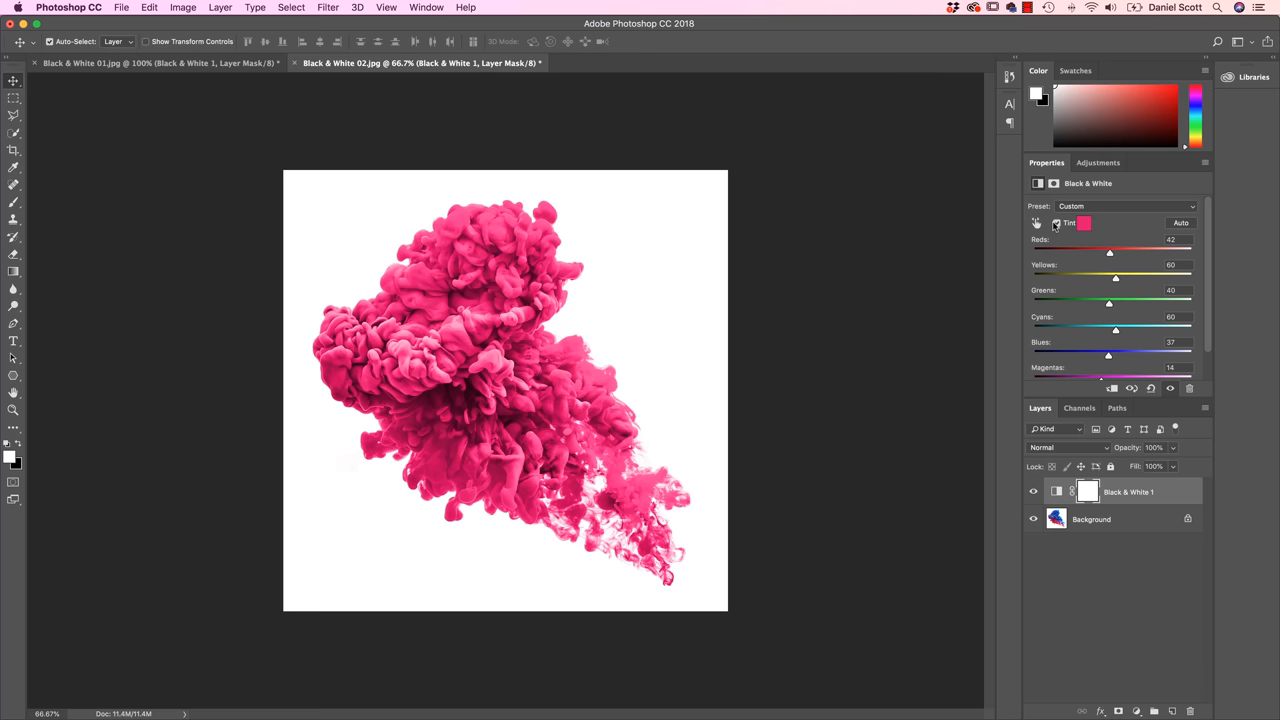
mouse_move(790, 320)
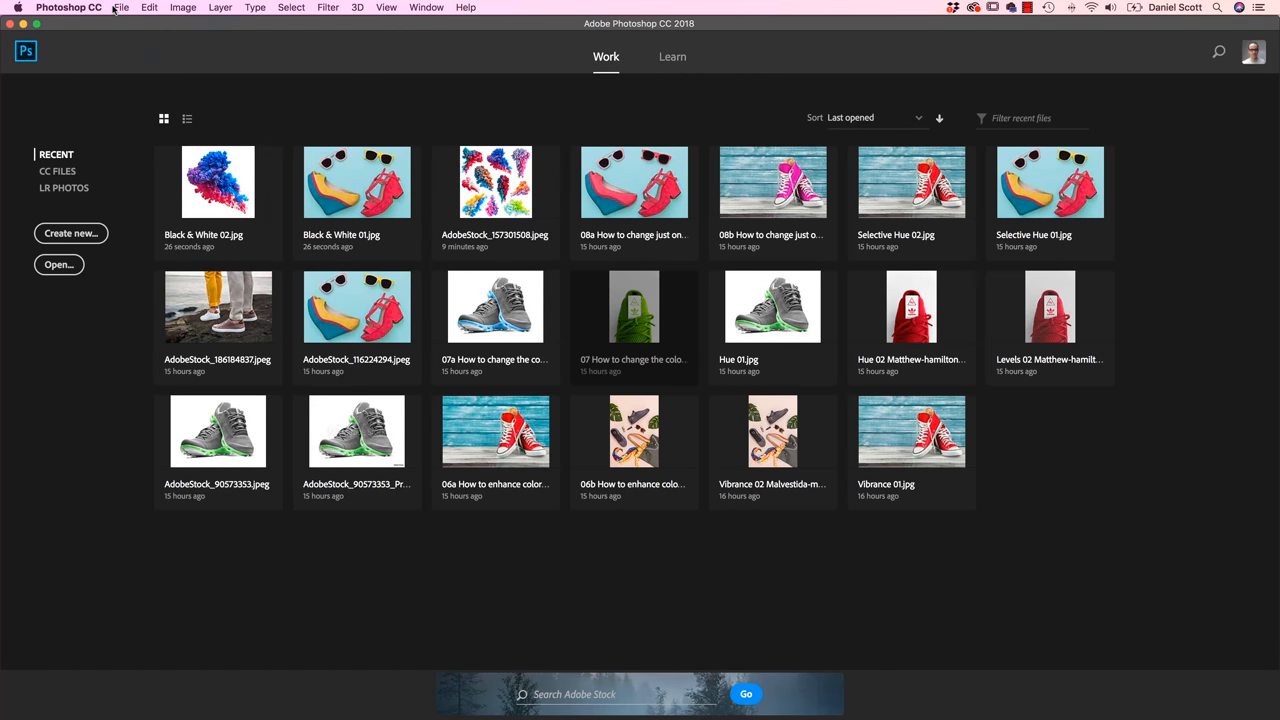
- Open Black & White 01.jpg and Black & White 02.jpg together from the start screen
left_click(59, 264)
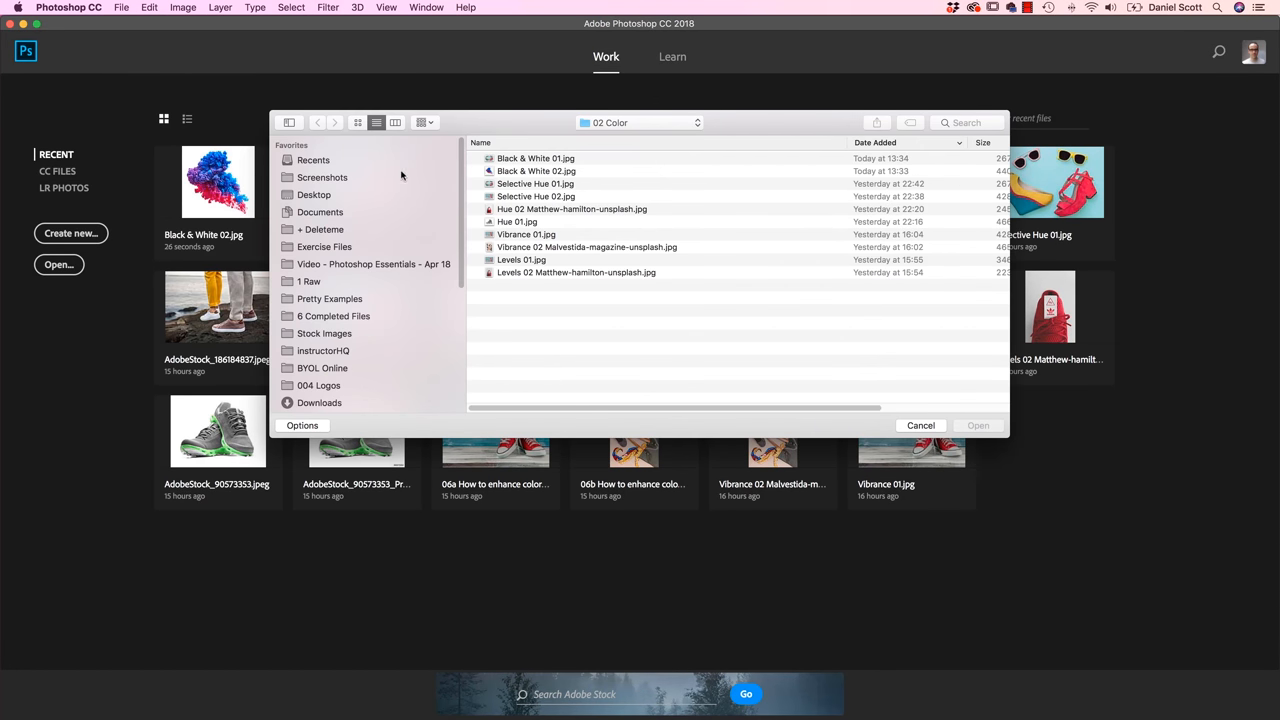
left_click(536, 158)
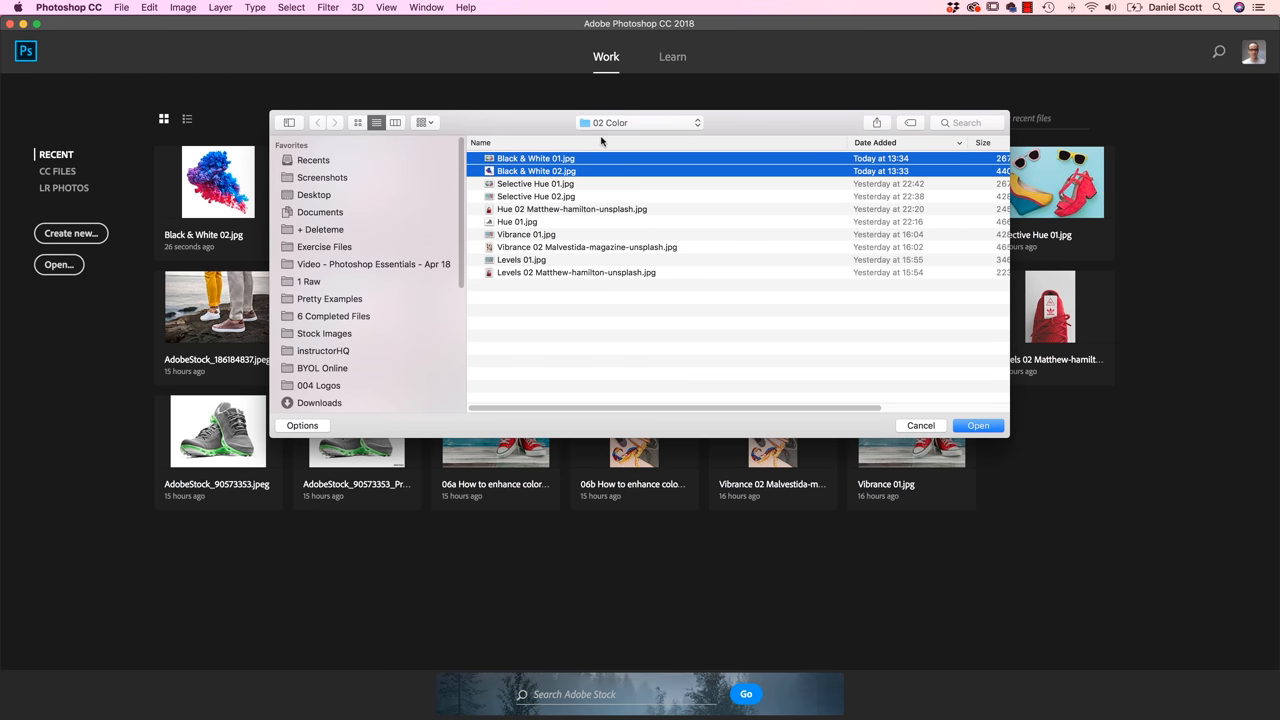
mouse_move(979, 425)
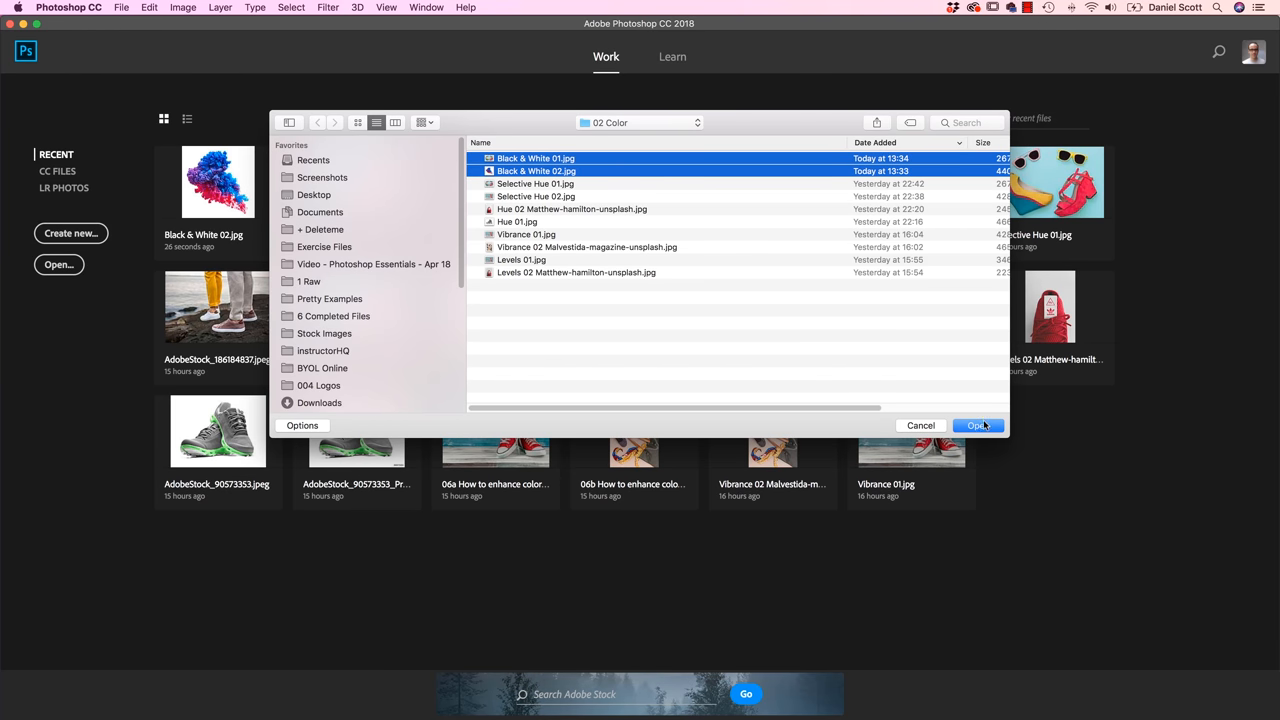
left_click(977, 425)
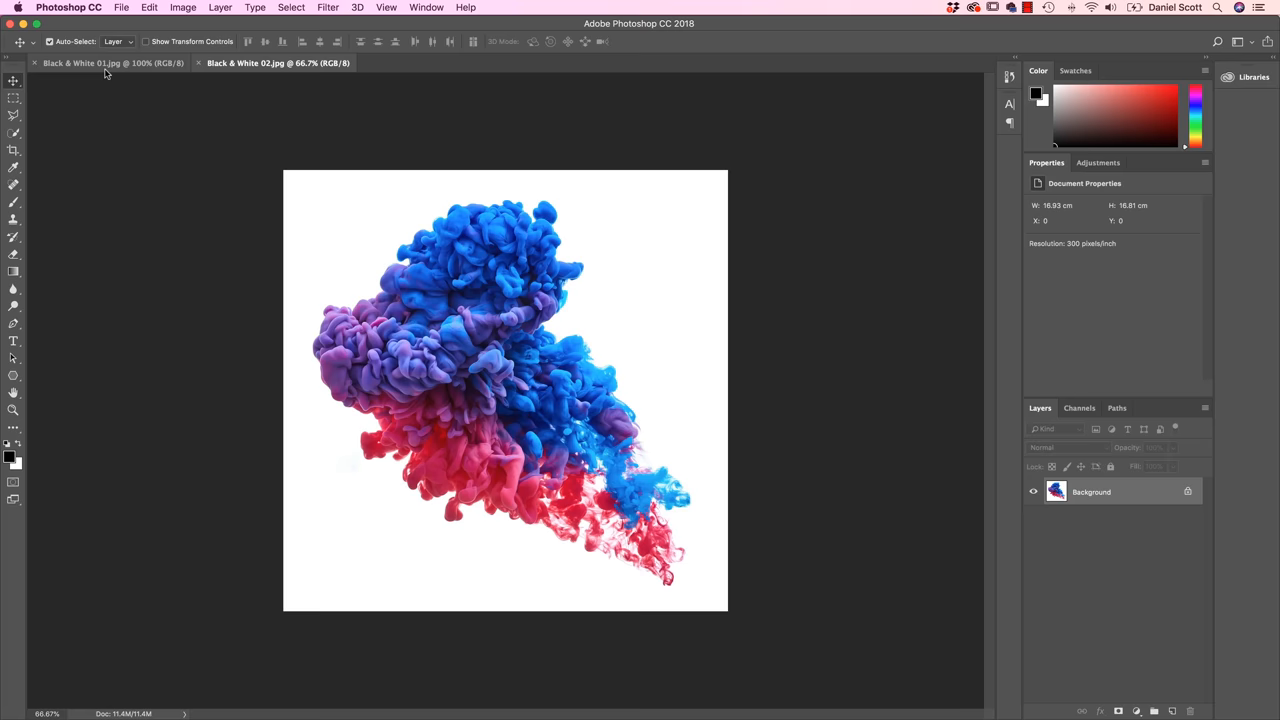
- Add a Black & White adjustment layer to the Black & White 01 shoe photo
left_click(100, 71)
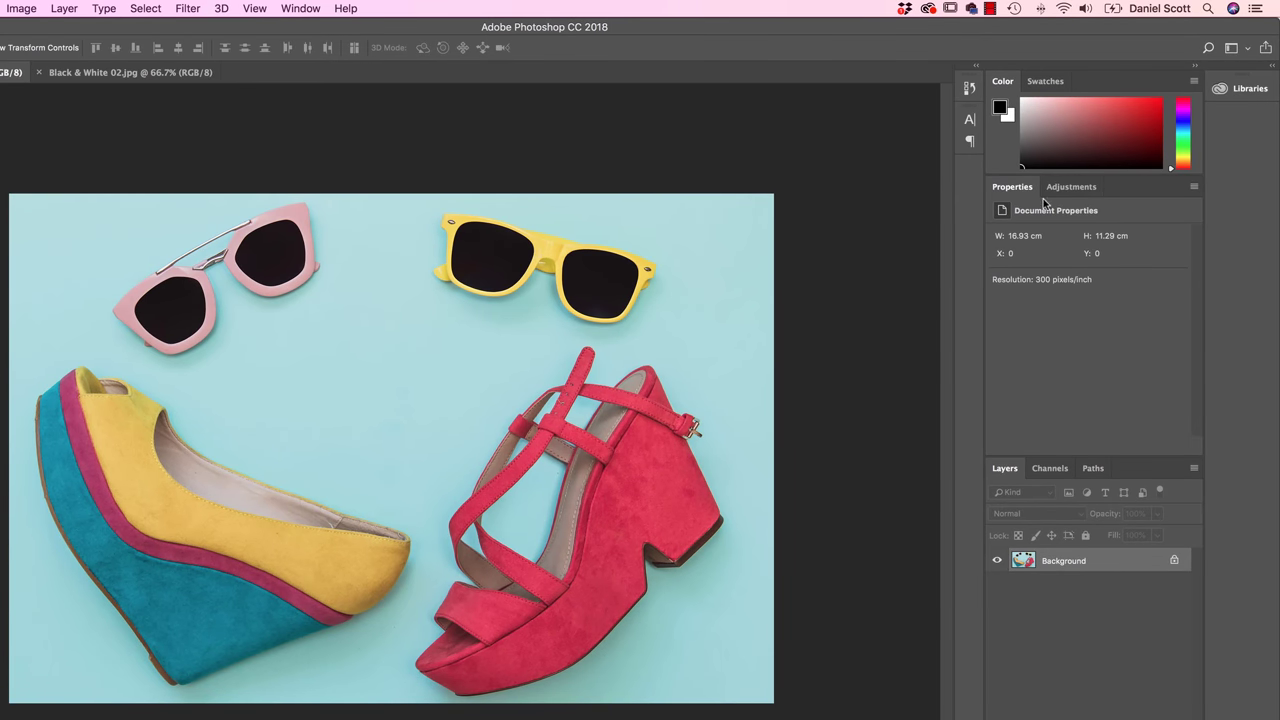
left_click(1071, 186)
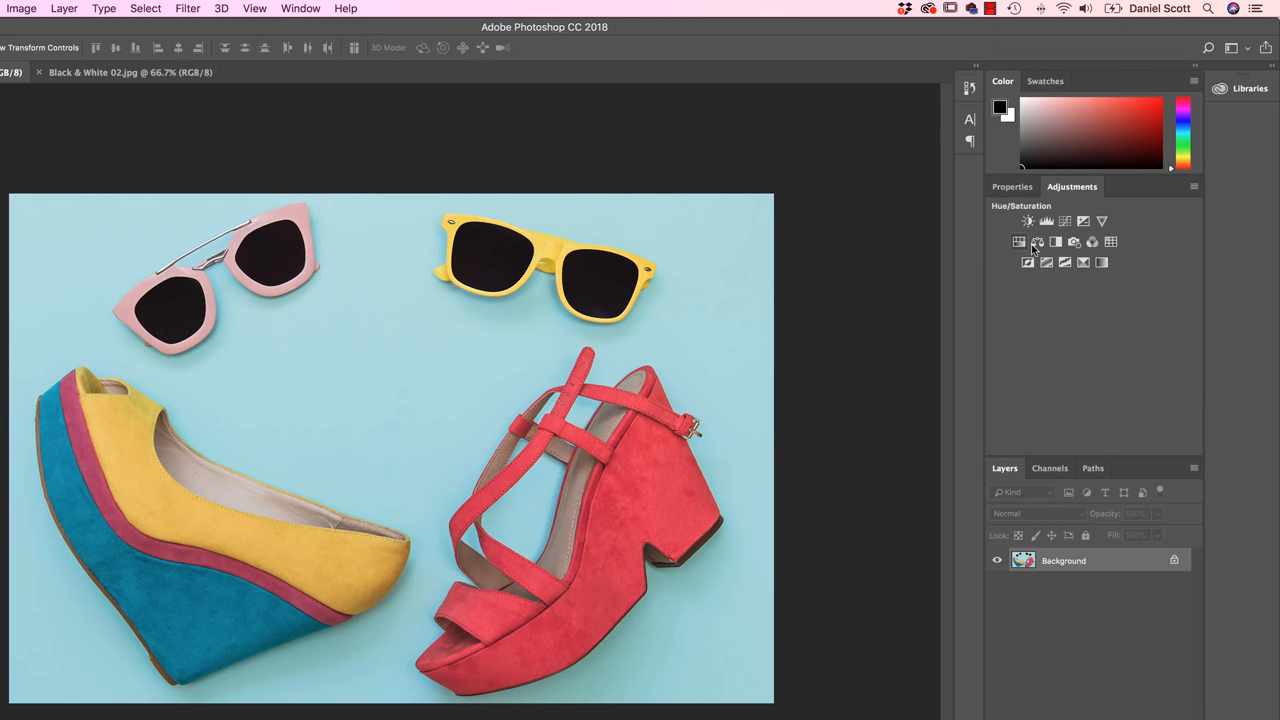
left_click(1055, 242)
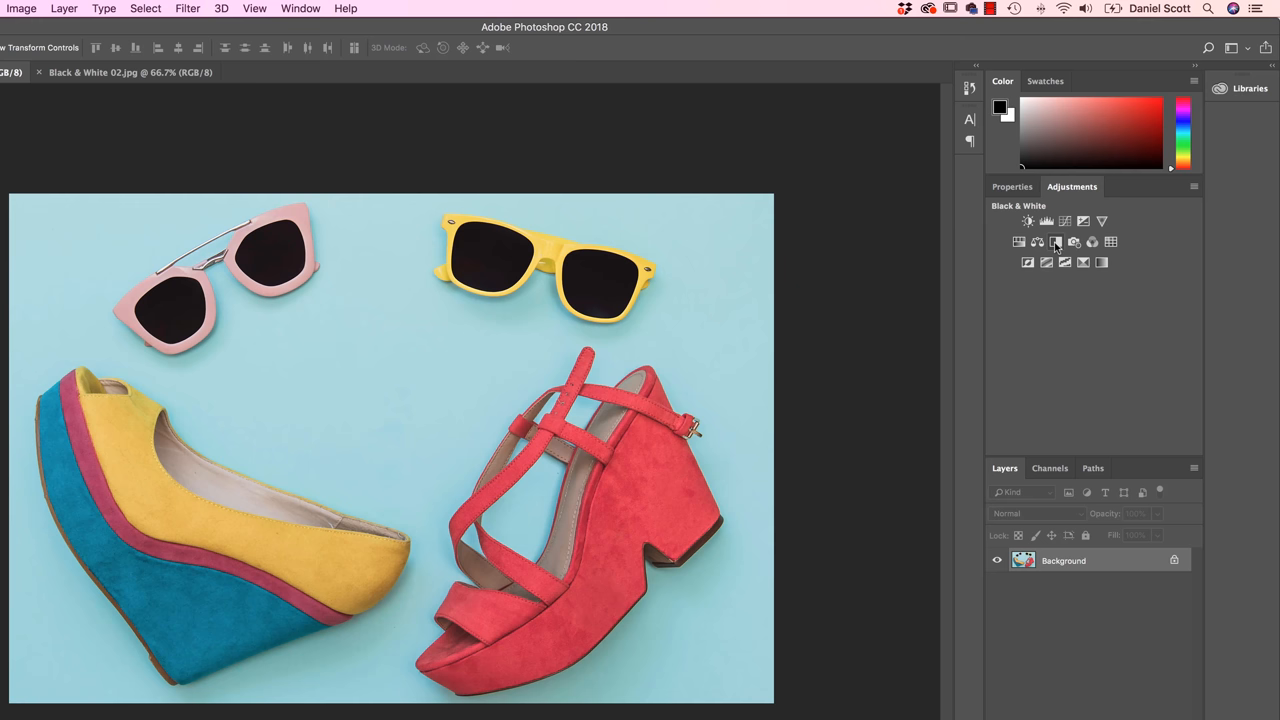
left_click(1056, 241)
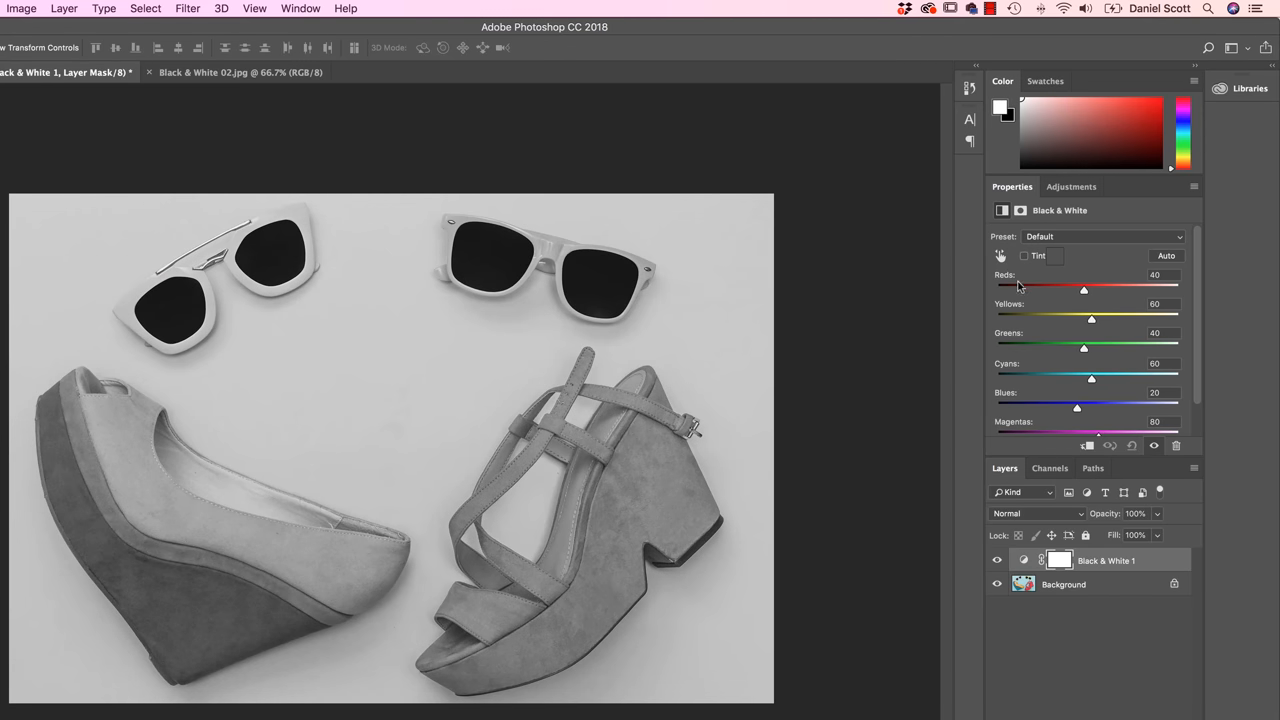
left_click(1103, 236)
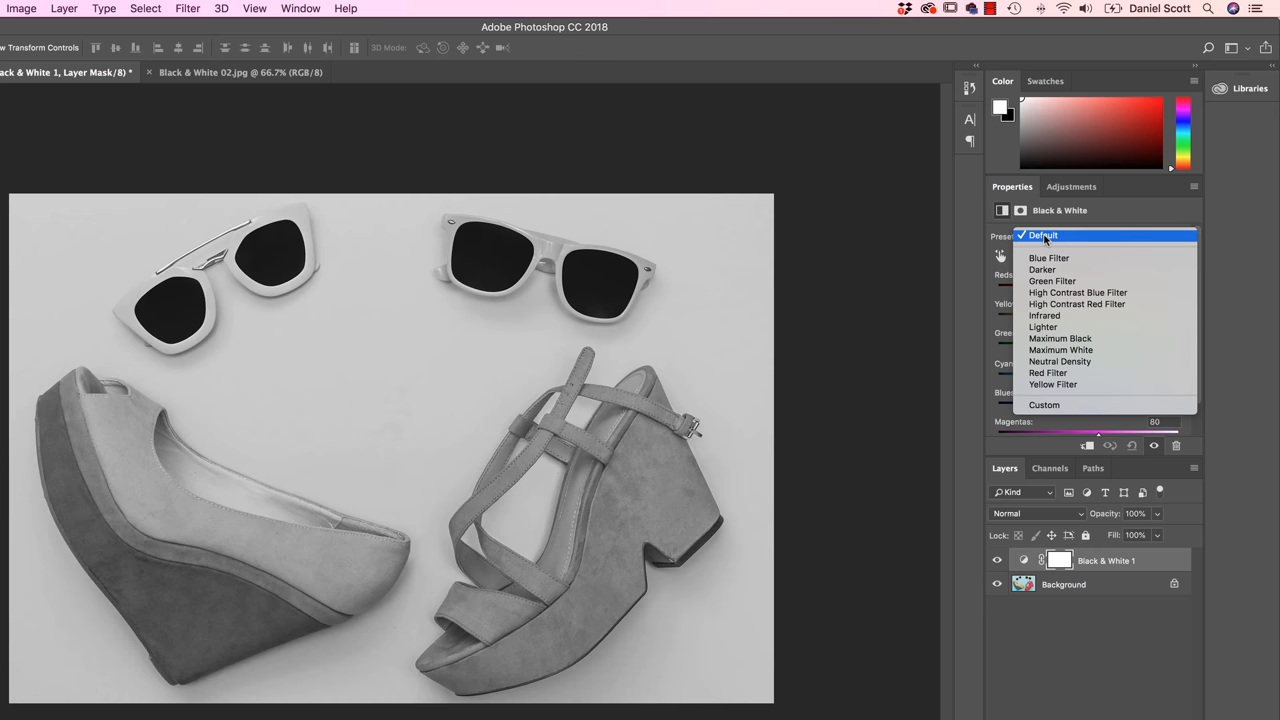
left_click(1042, 235)
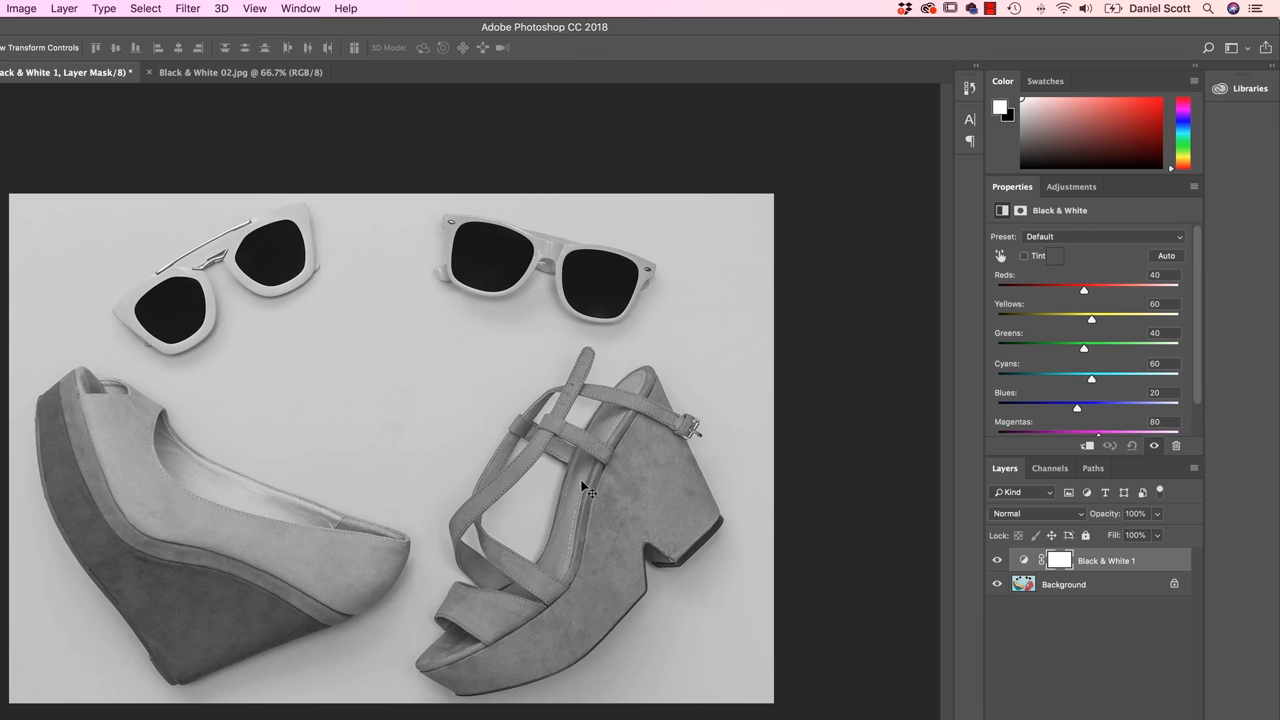
mouse_move(1067, 298)
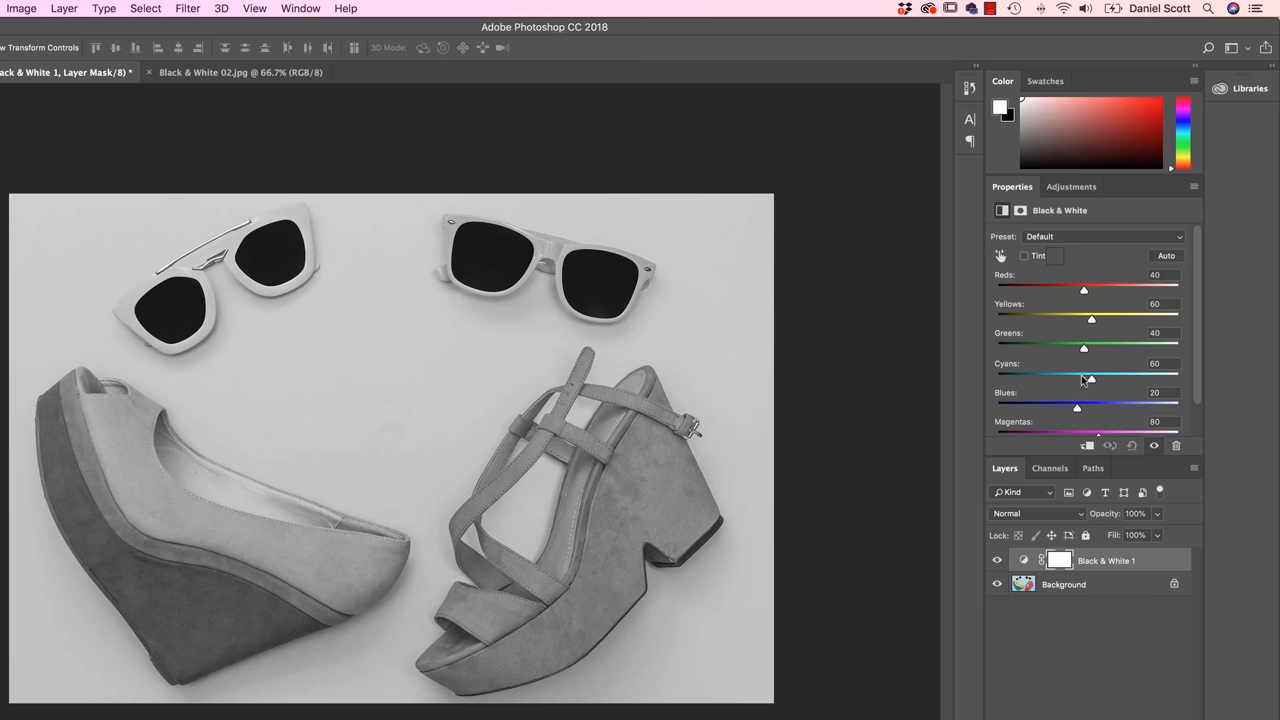
left_click(996, 560)
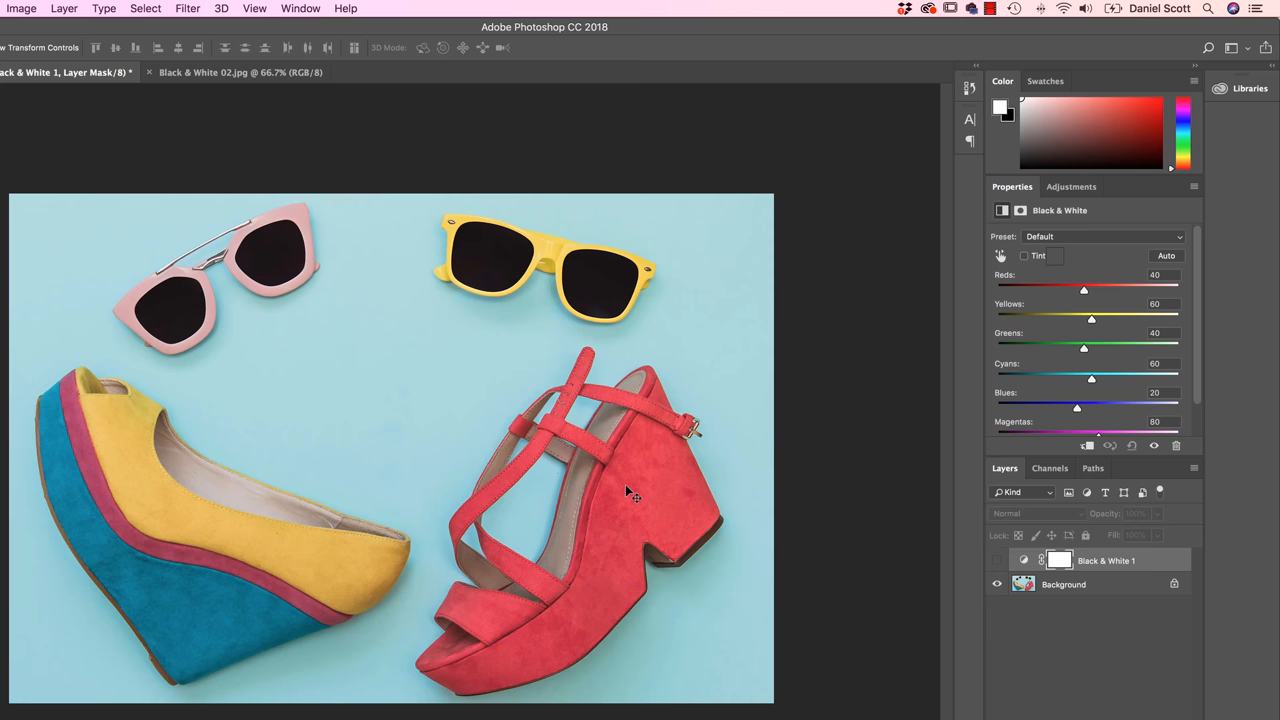
left_click(998, 560)
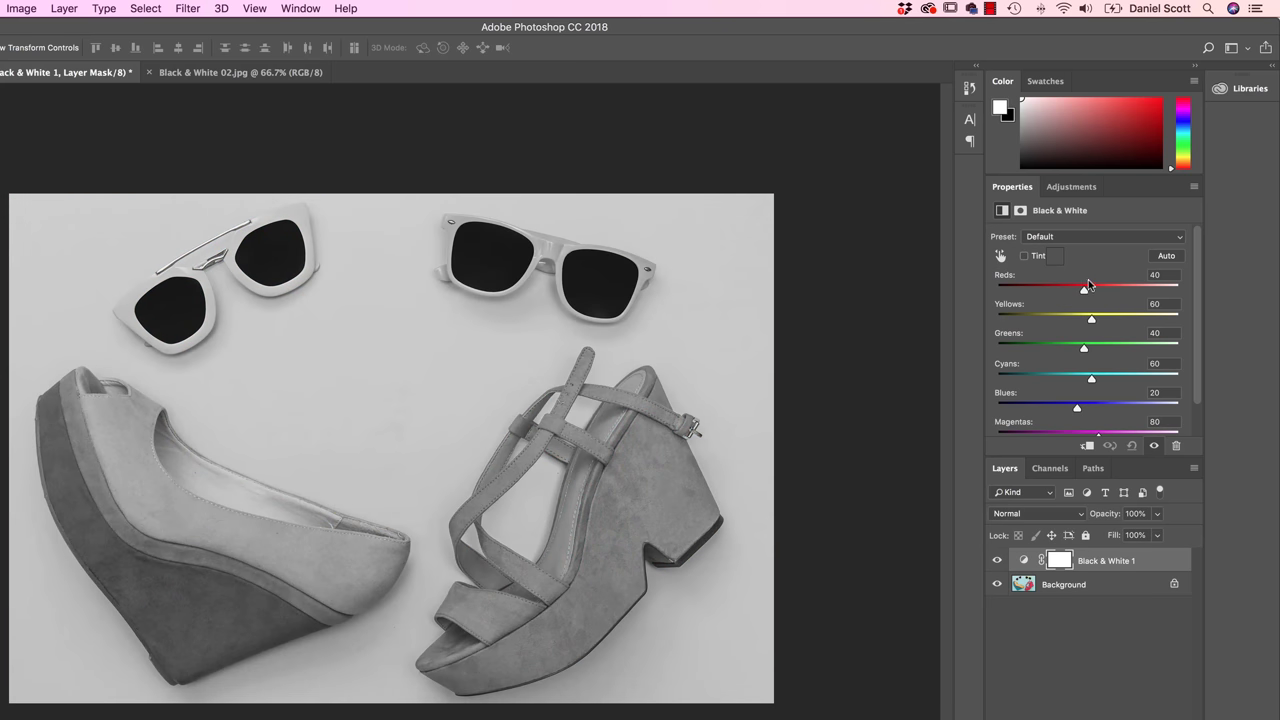
- Experiment with the Reds slider and set Yellows to about 67
left_click_drag(1085, 286, 1065, 286)
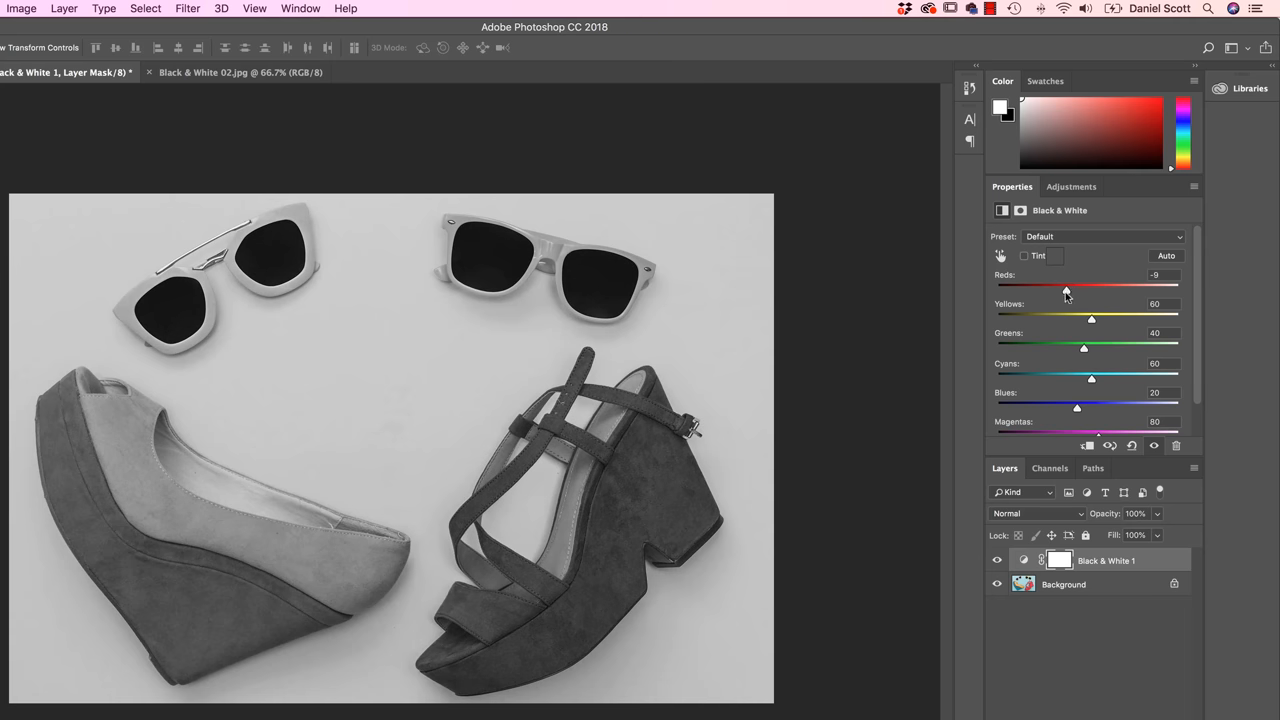
mouse_move(1075, 299)
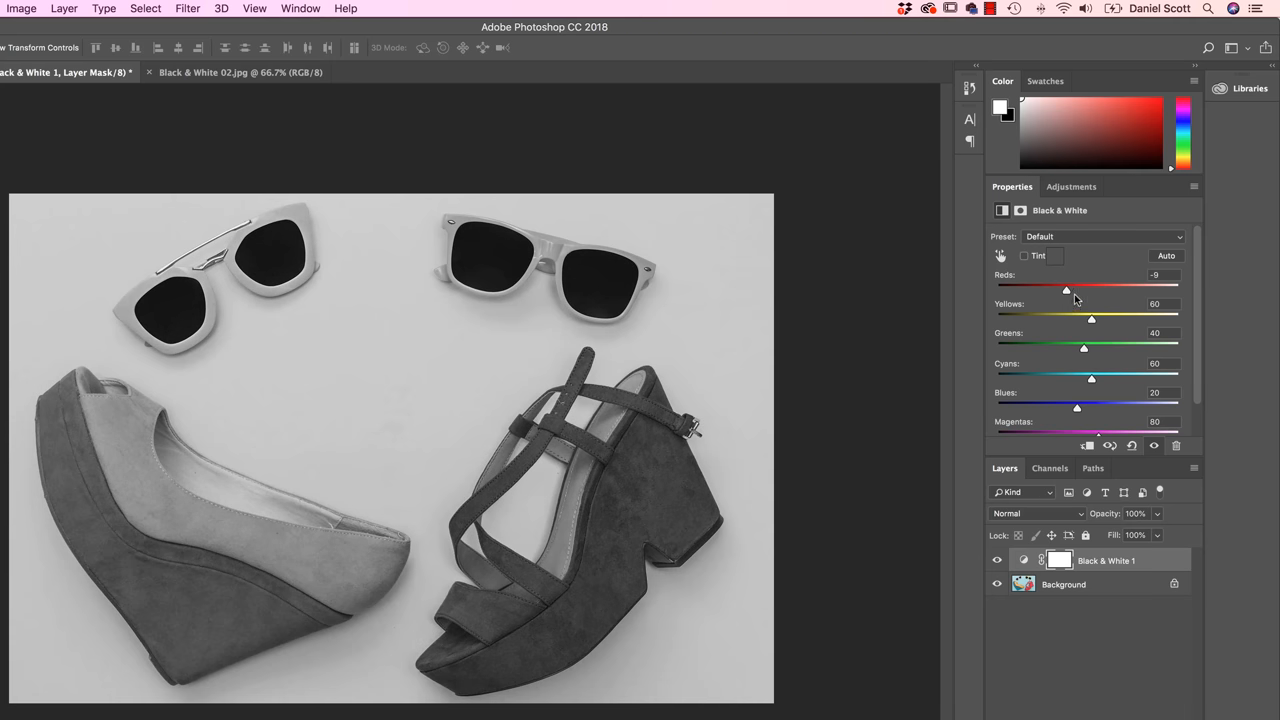
left_click_drag(1066, 289, 1078, 289)
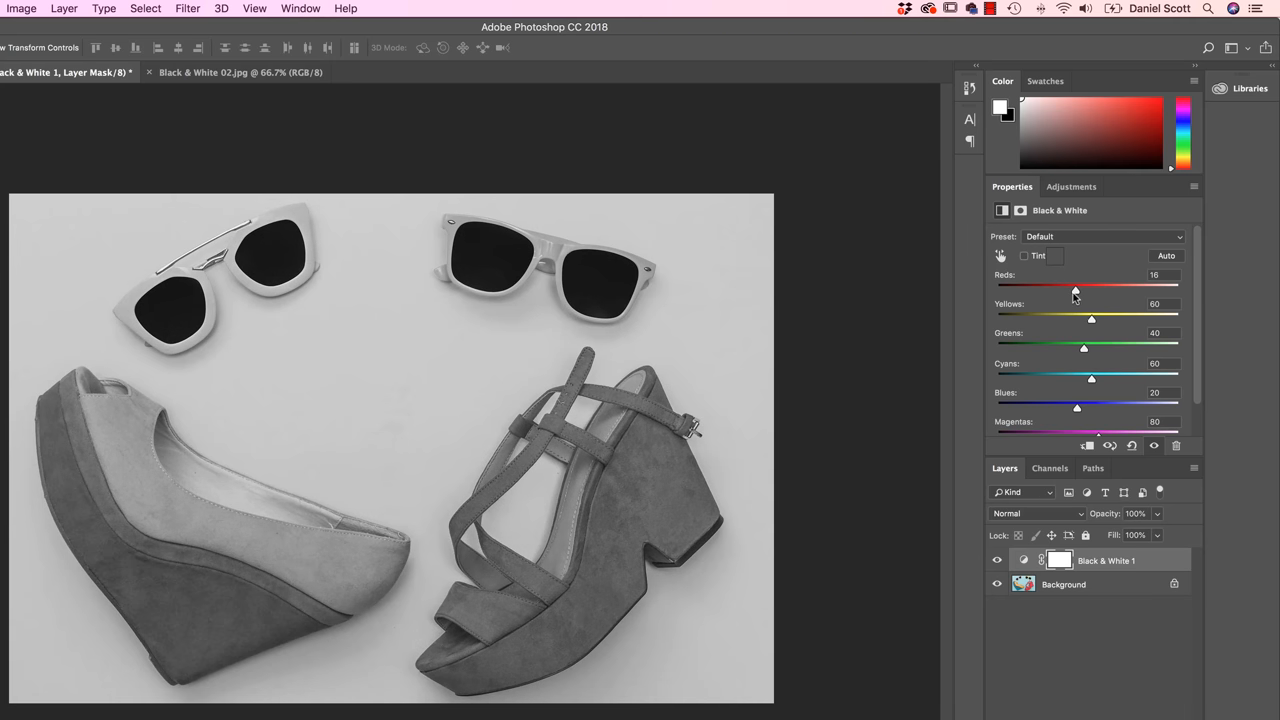
mouse_move(1074, 290)
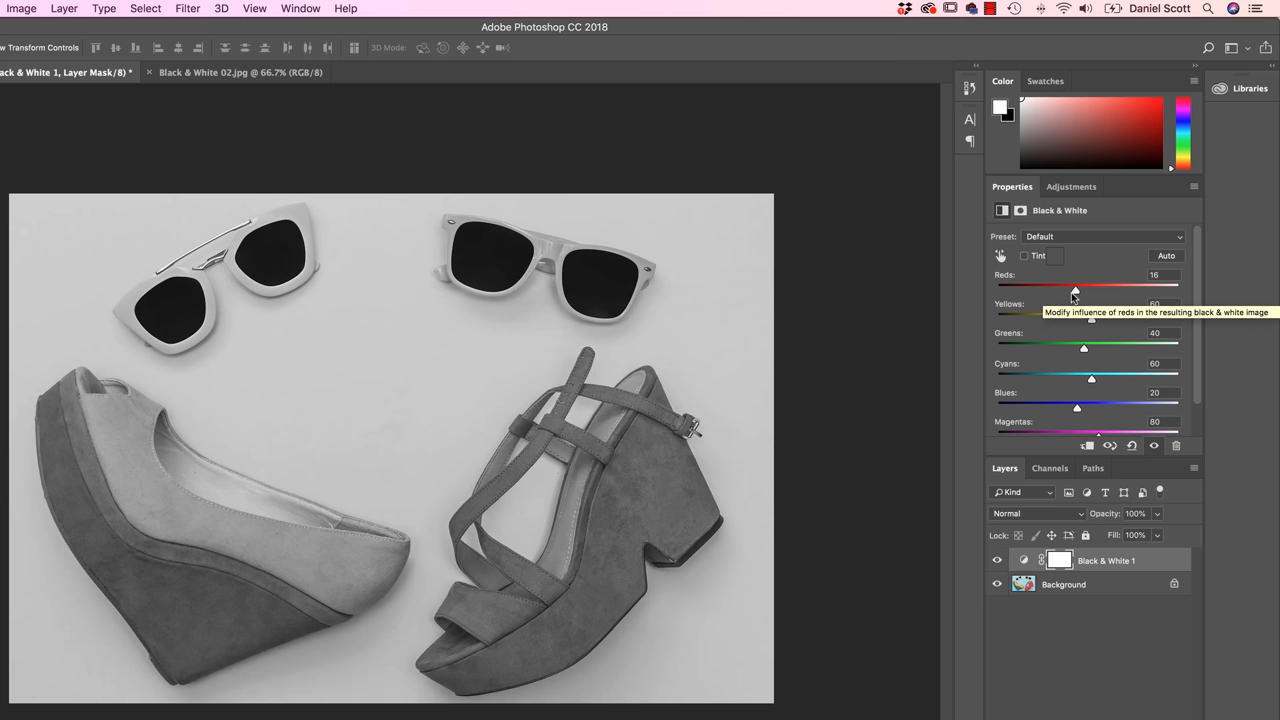
left_click_drag(1075, 291, 1068, 291)
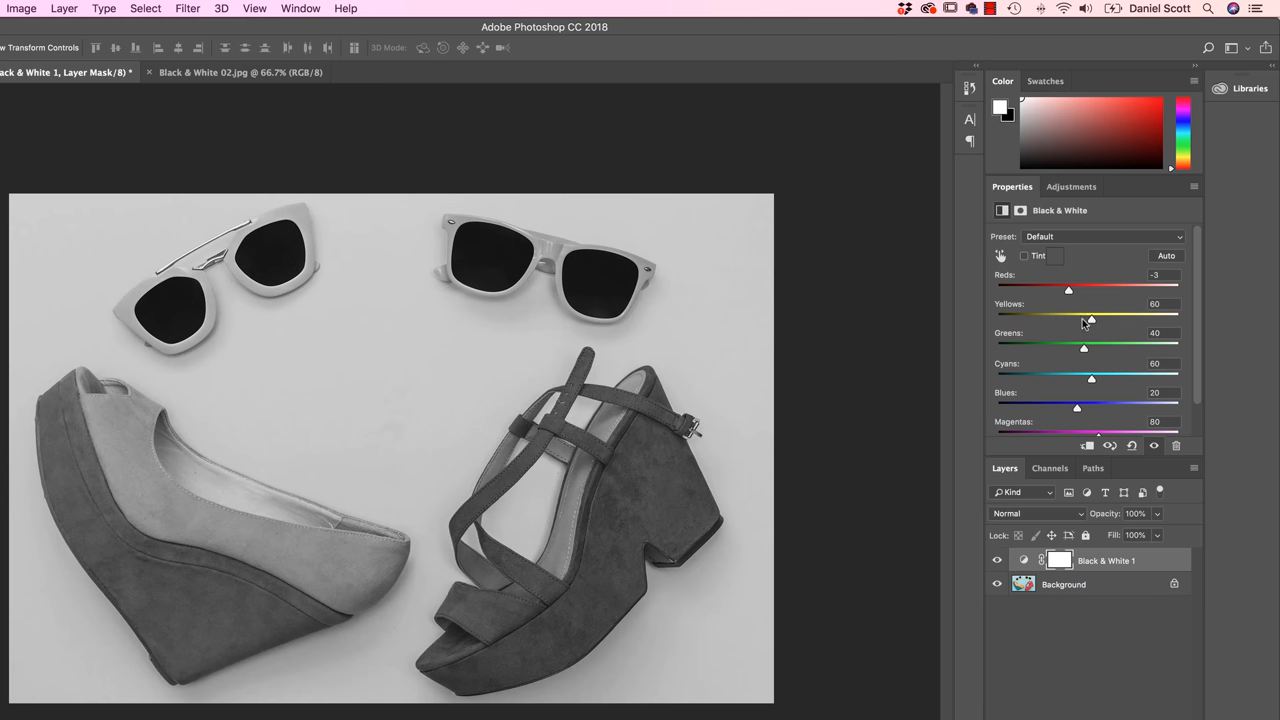
left_click_drag(1090, 319, 1096, 319)
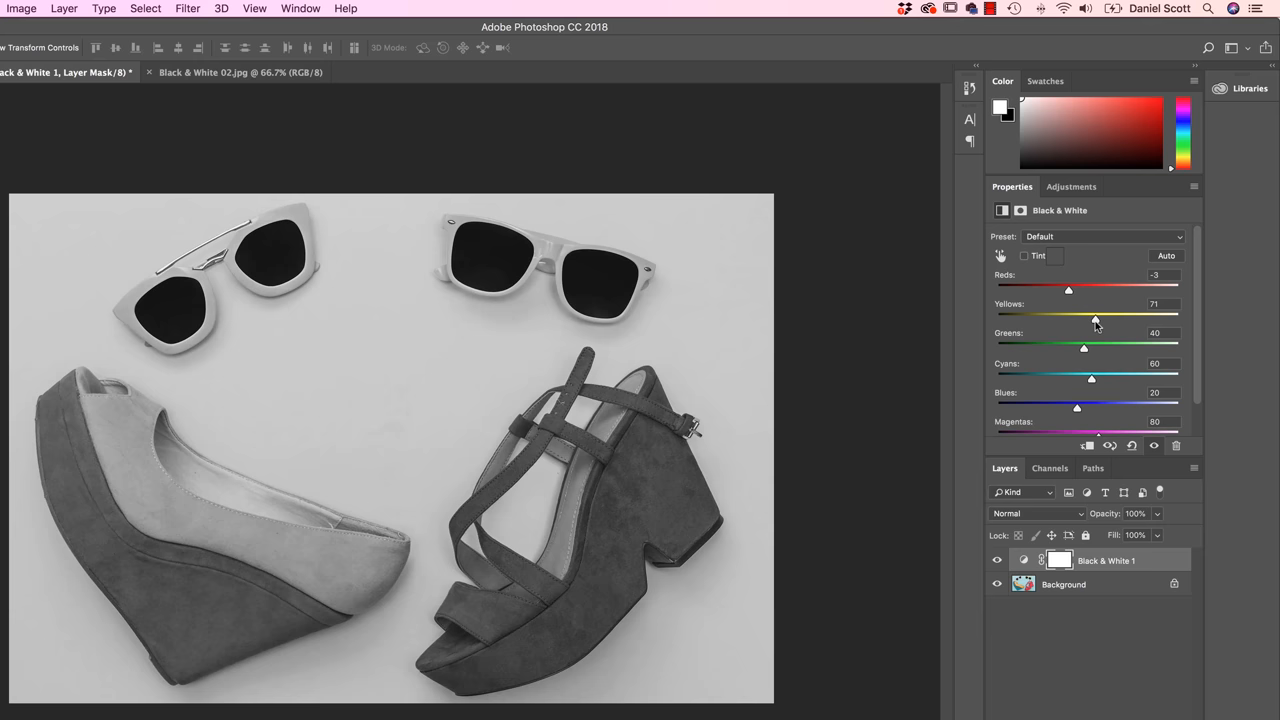
left_click_drag(1096, 318, 1093, 318)
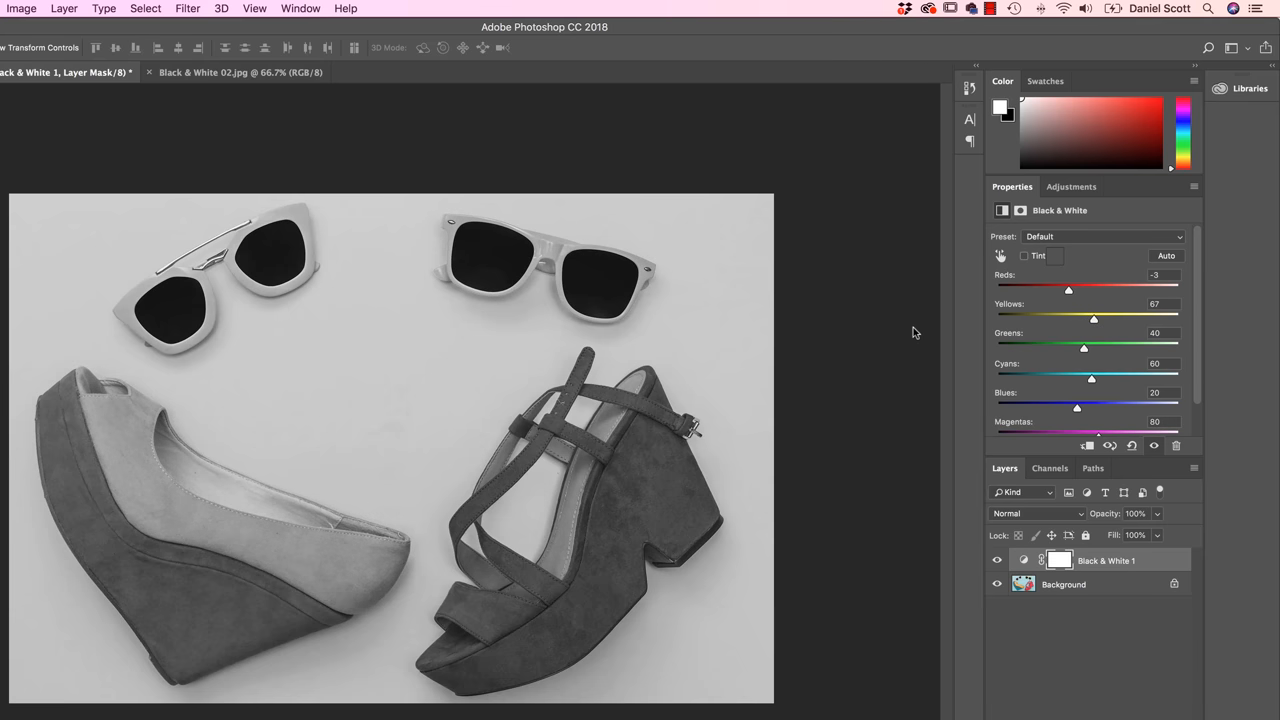
- Lighten the shoes by raising Reds to 50 and Cyans to 117
left_click_drag(1068, 288, 1088, 288)
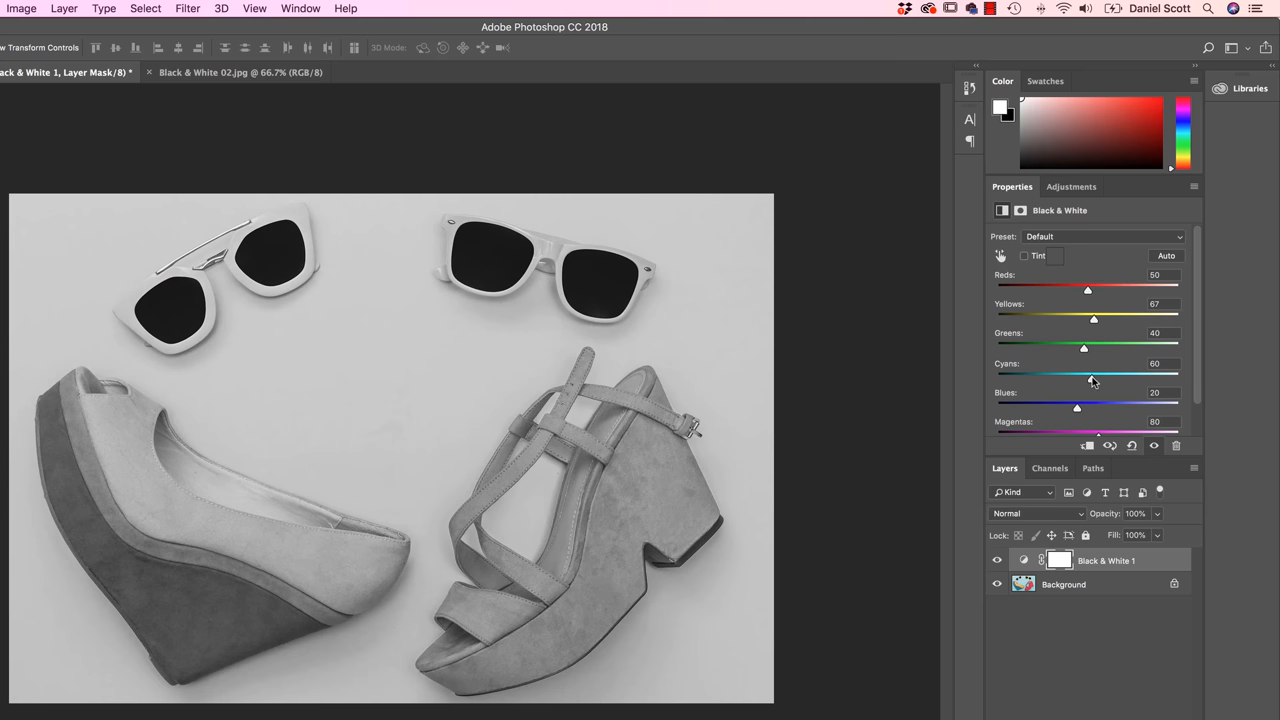
left_click_drag(1084, 378, 1110, 378)
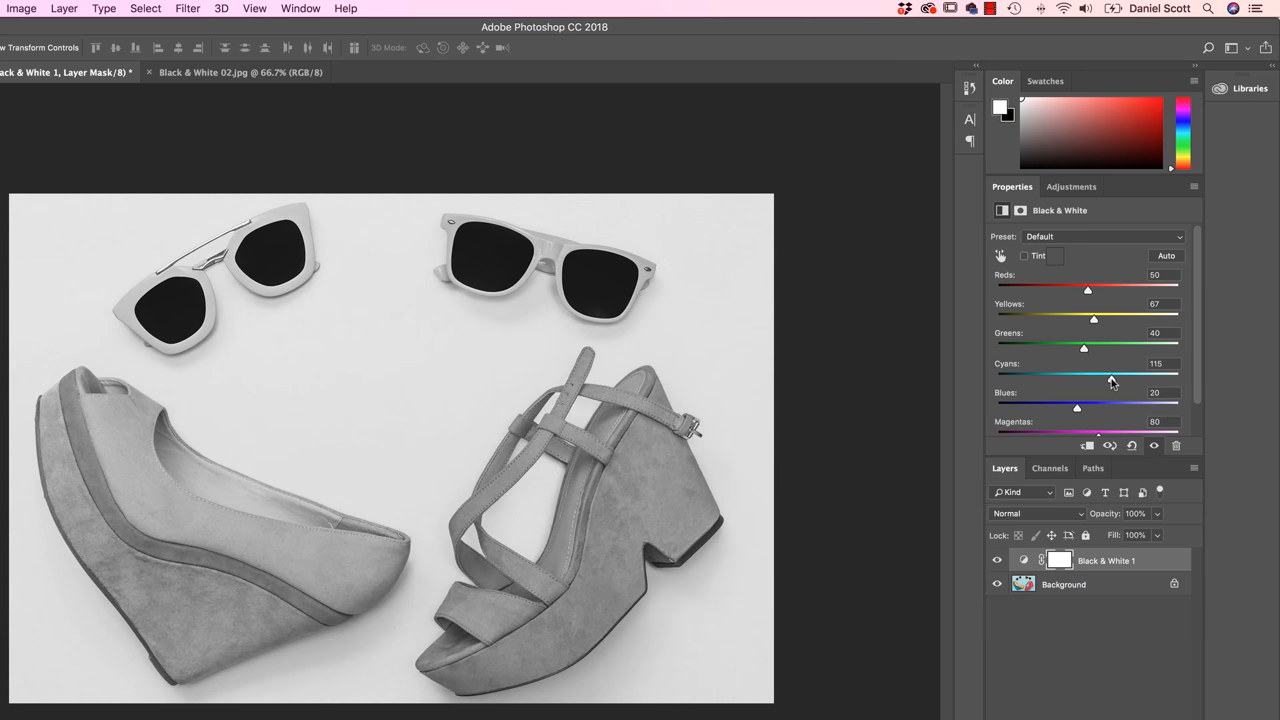
left_click_drag(1110, 378, 1112, 378)
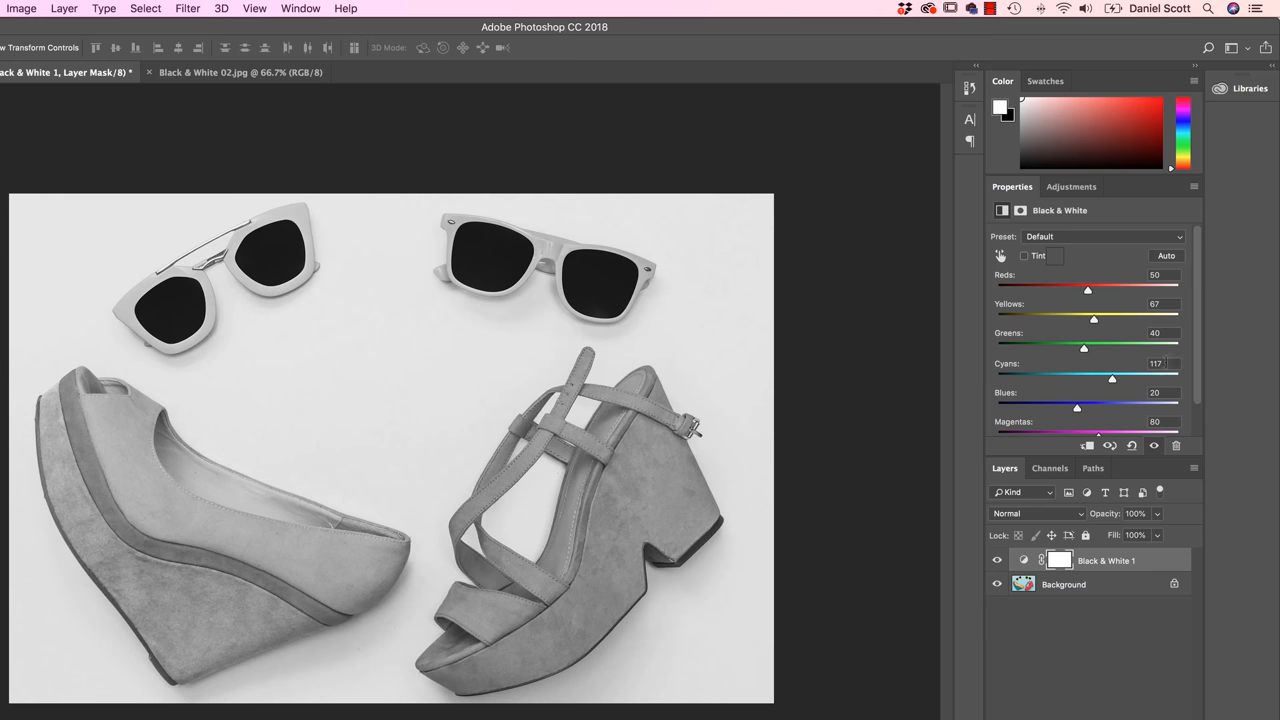
mouse_move(1090, 313)
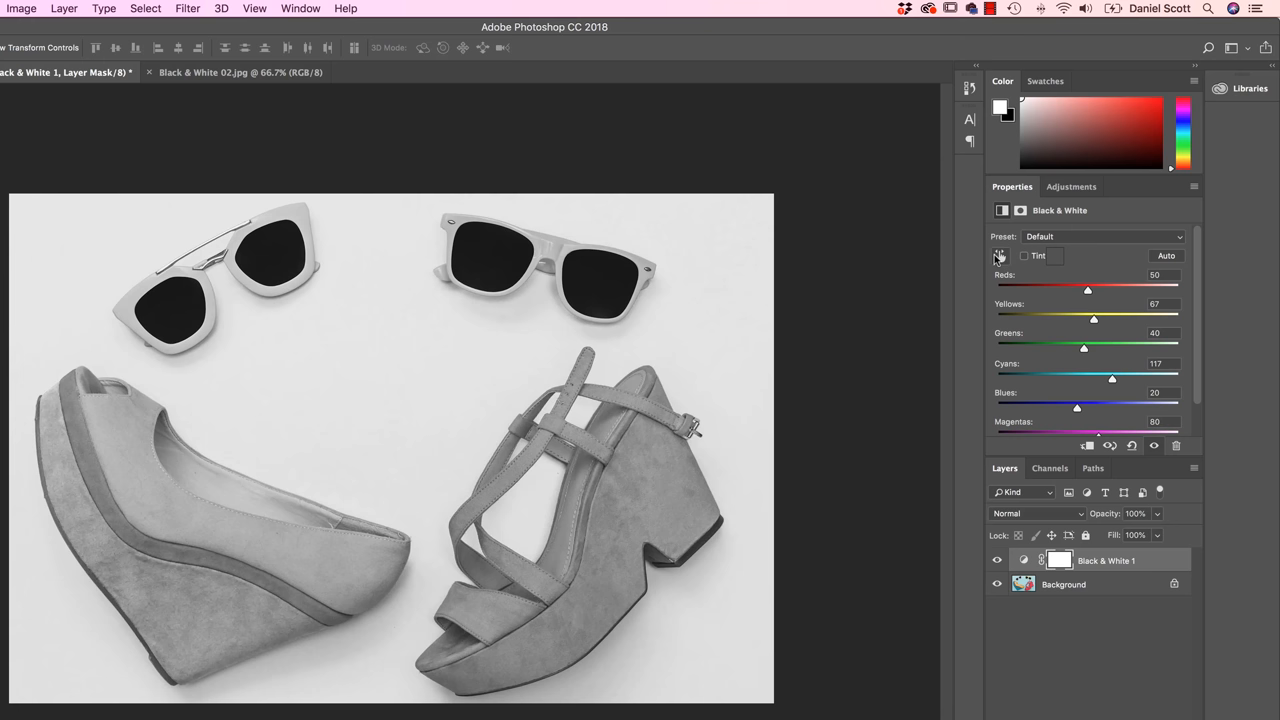
mouse_move(999, 256)
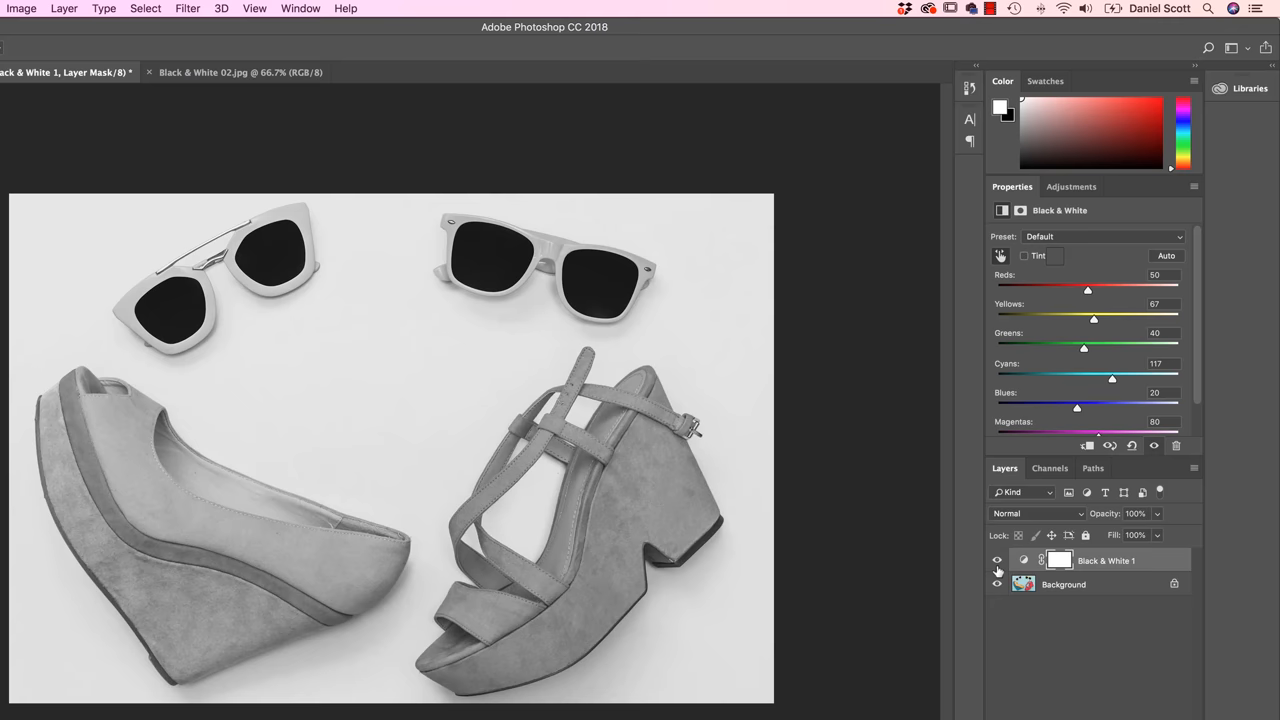
- With the Targeted Adjustment tool, darken the sandal and shoes by lowering Reds and Cyans
left_click(997, 560)
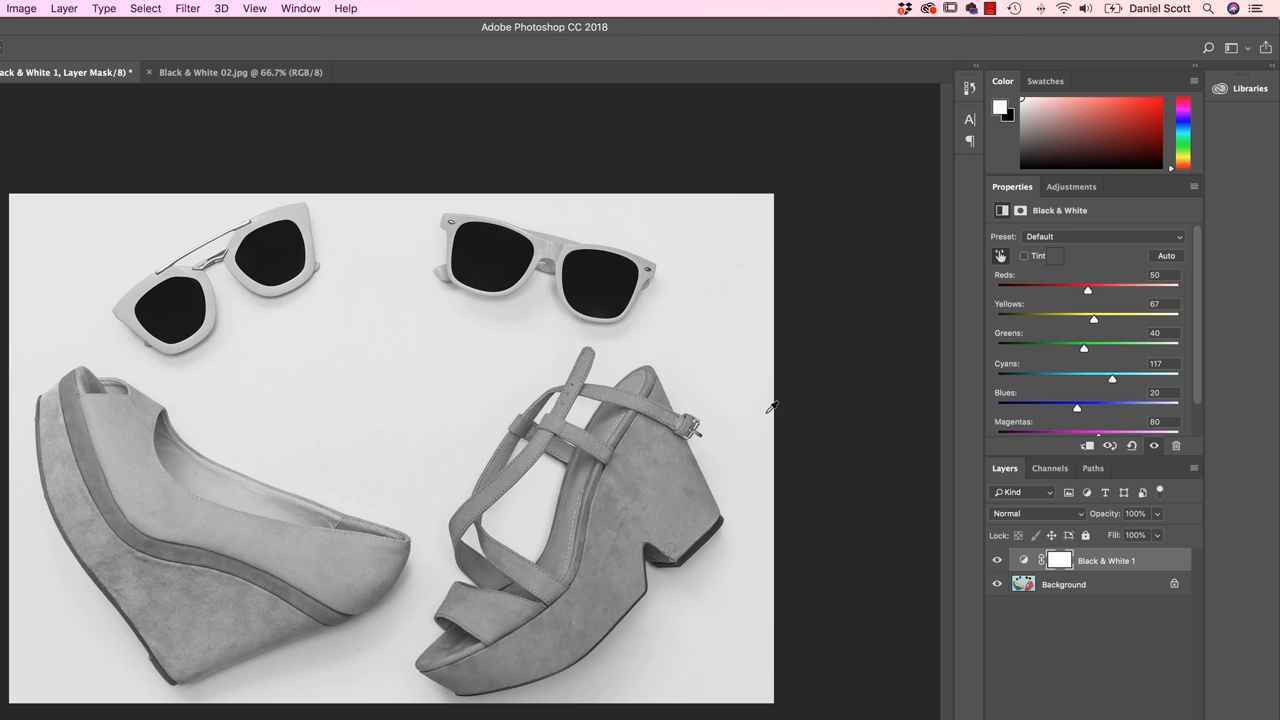
mouse_move(966, 277)
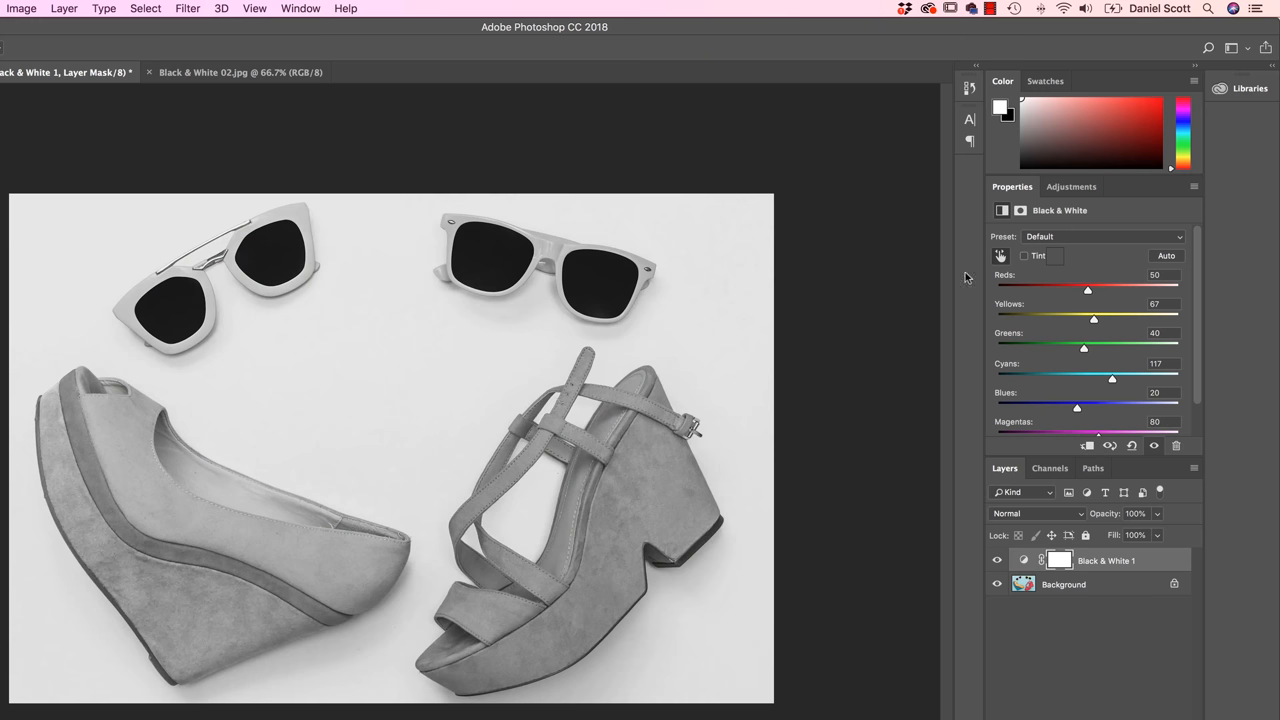
mouse_move(838, 455)
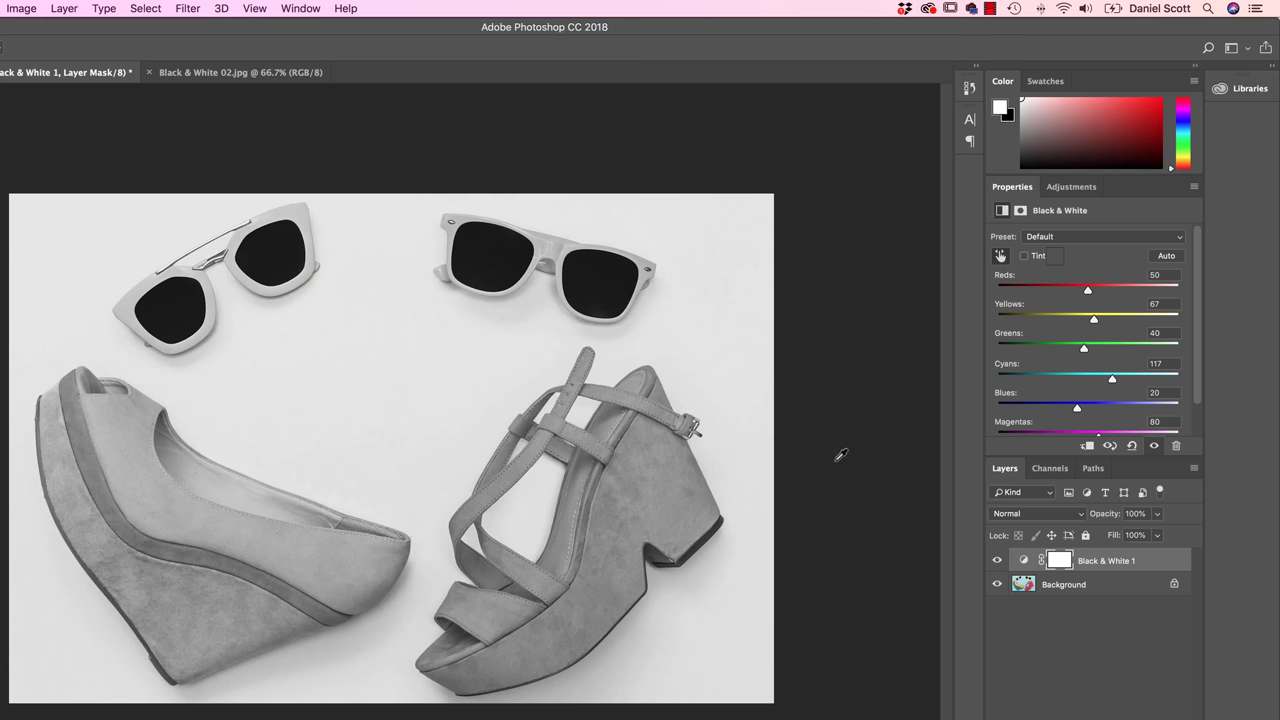
mouse_move(650, 500)
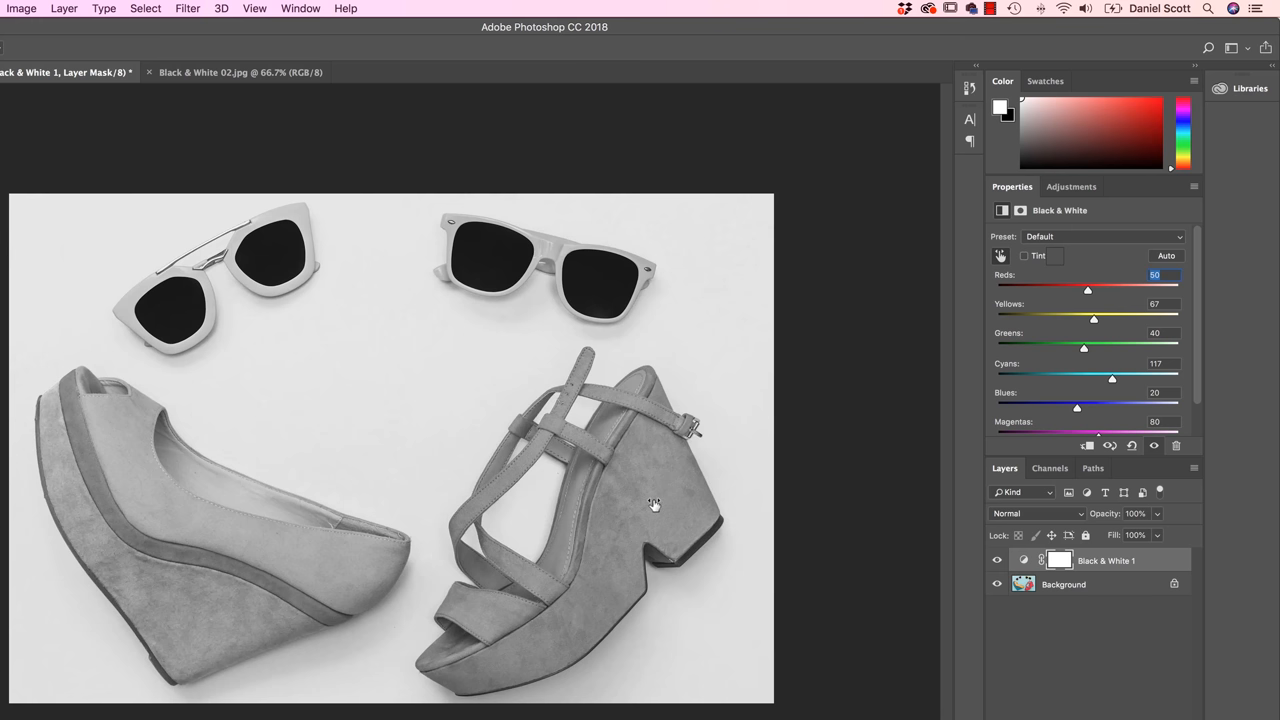
left_click_drag(1088, 288, 1086, 288)
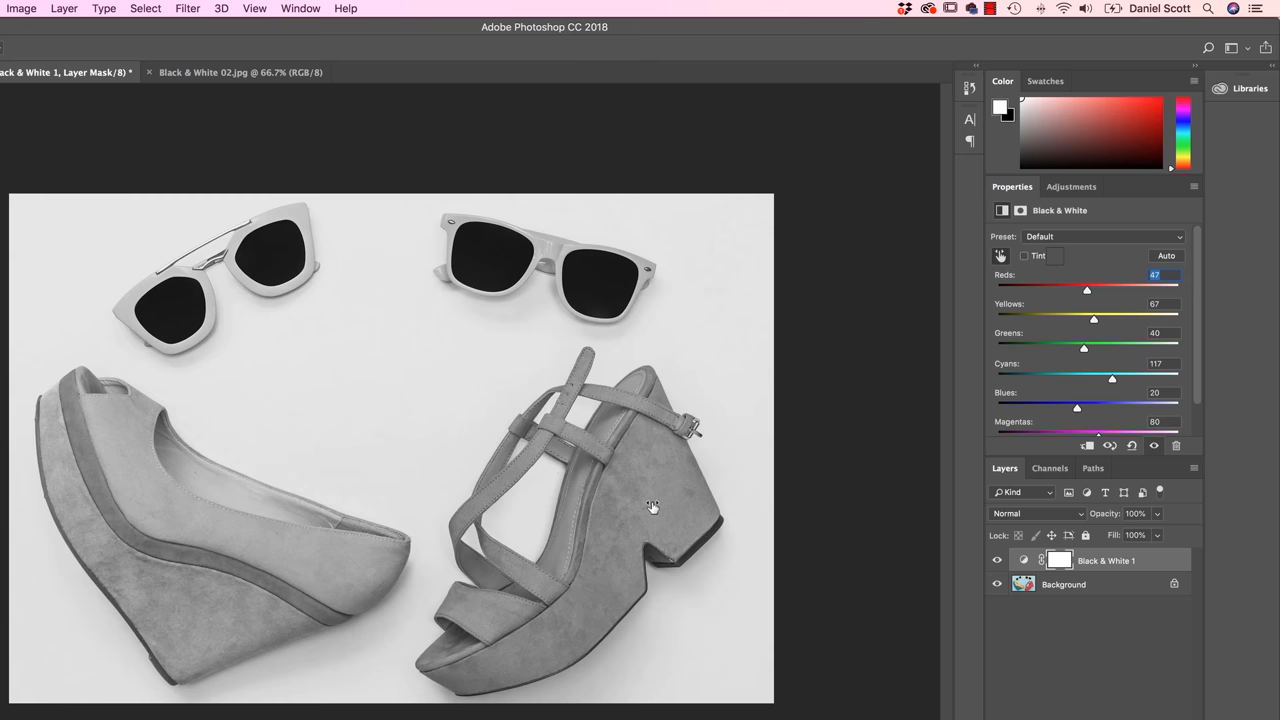
left_click_drag(1087, 289, 1079, 289)
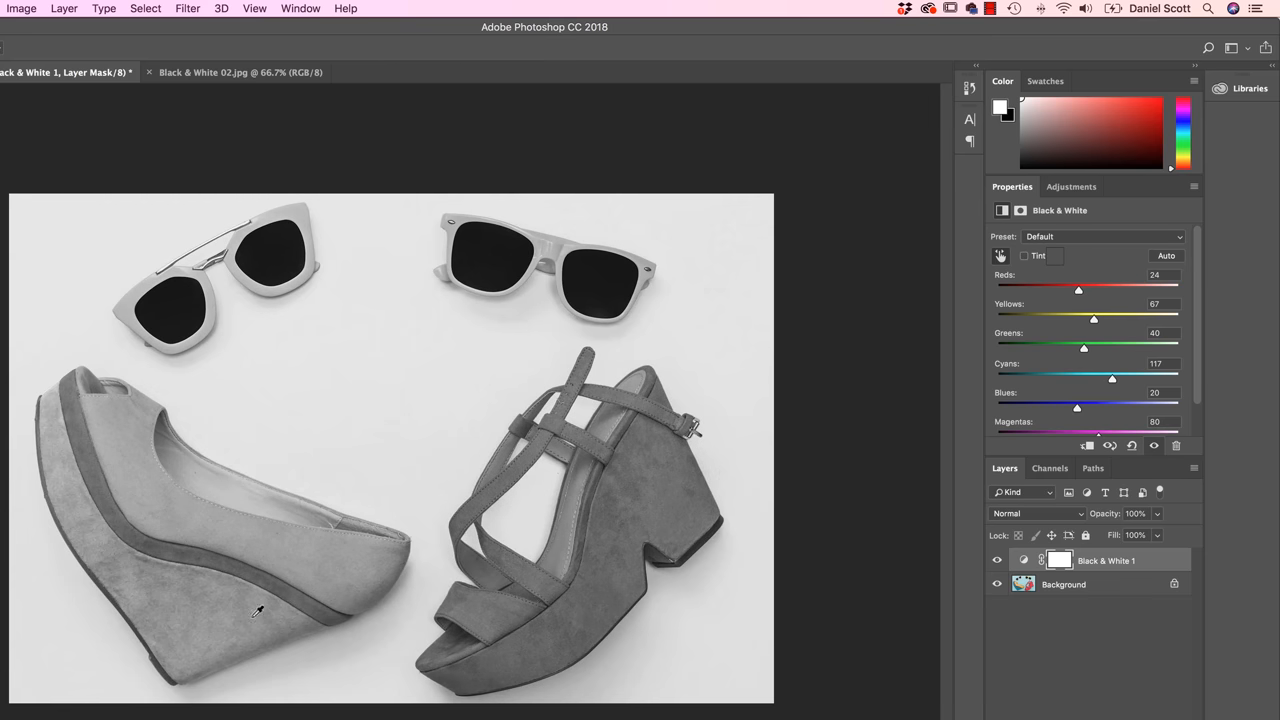
left_click_drag(1112, 378, 1099, 378)
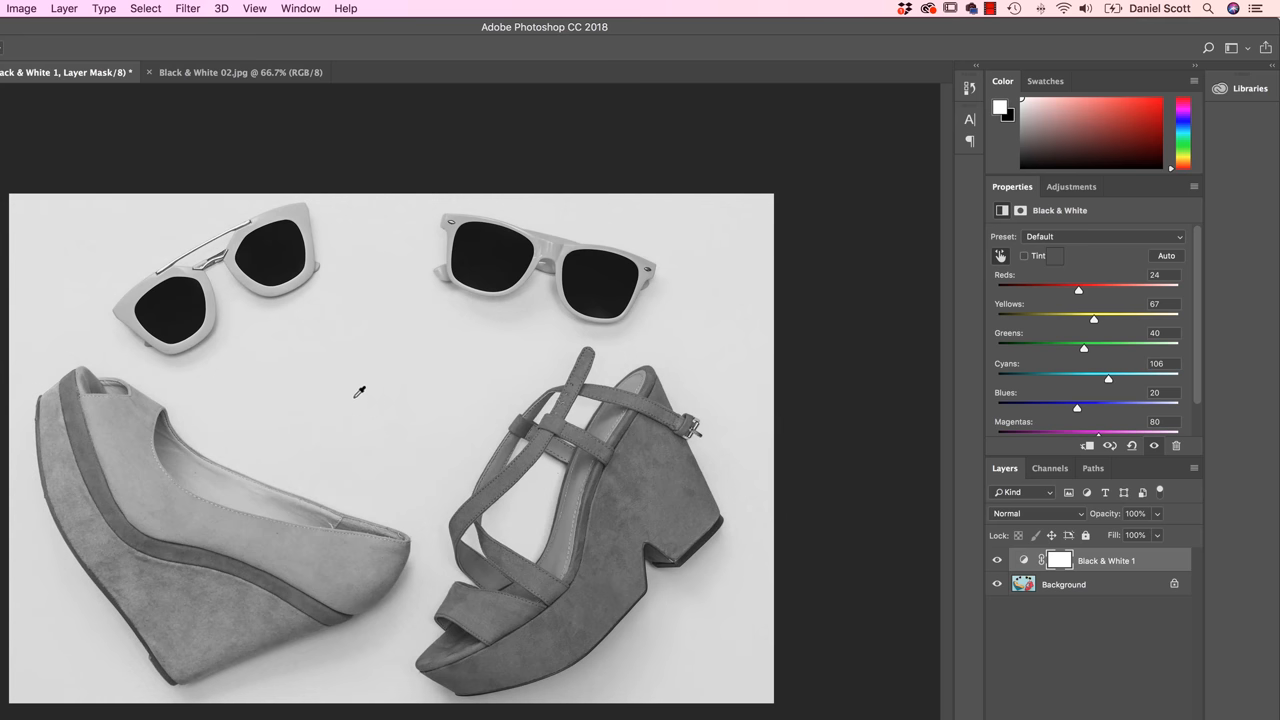
mouse_move(300, 207)
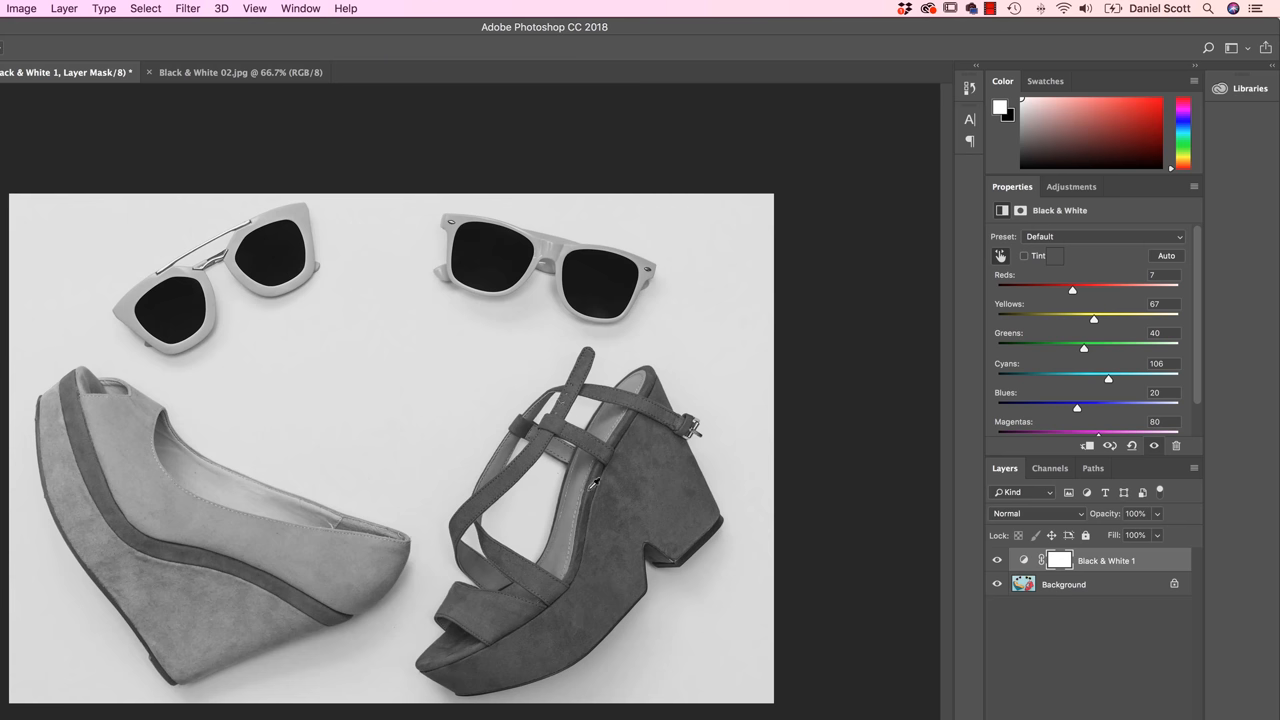
left_click_drag(1072, 289, 1078, 289)
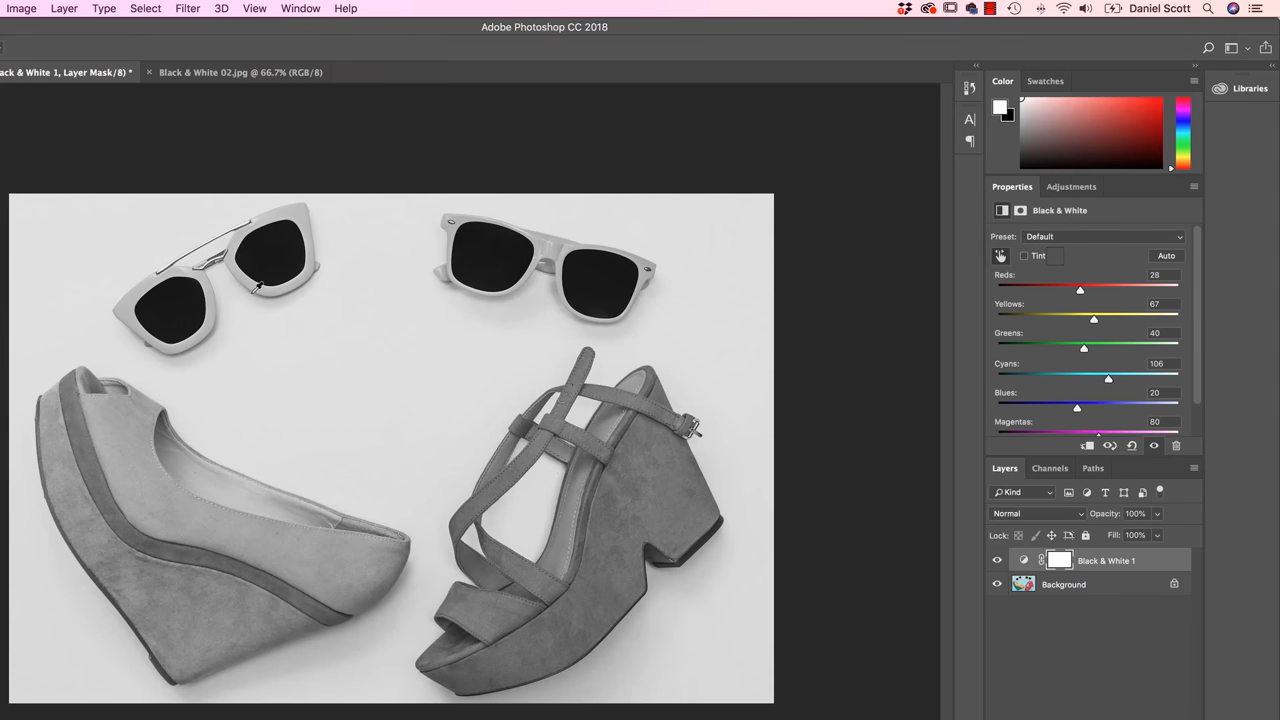
mouse_move(213, 288)
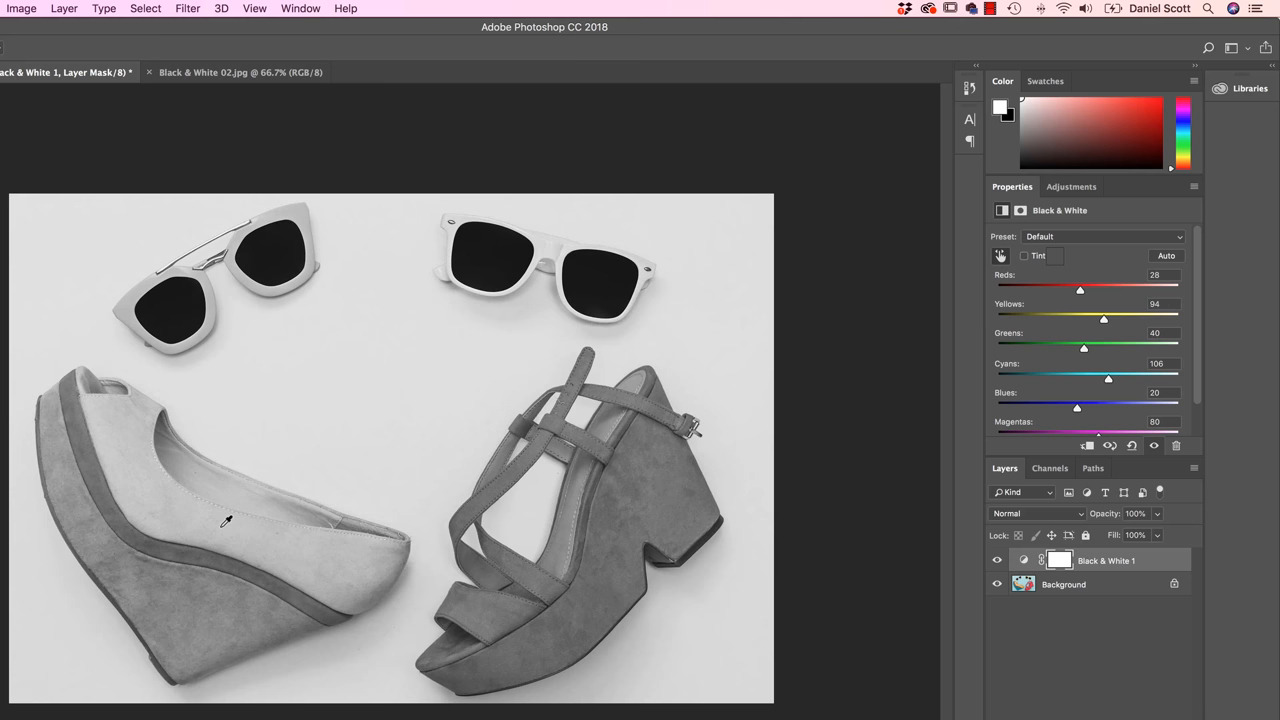
- Add a default Black & White adjustment layer to the ink-in-water photo
left_click(200, 72)
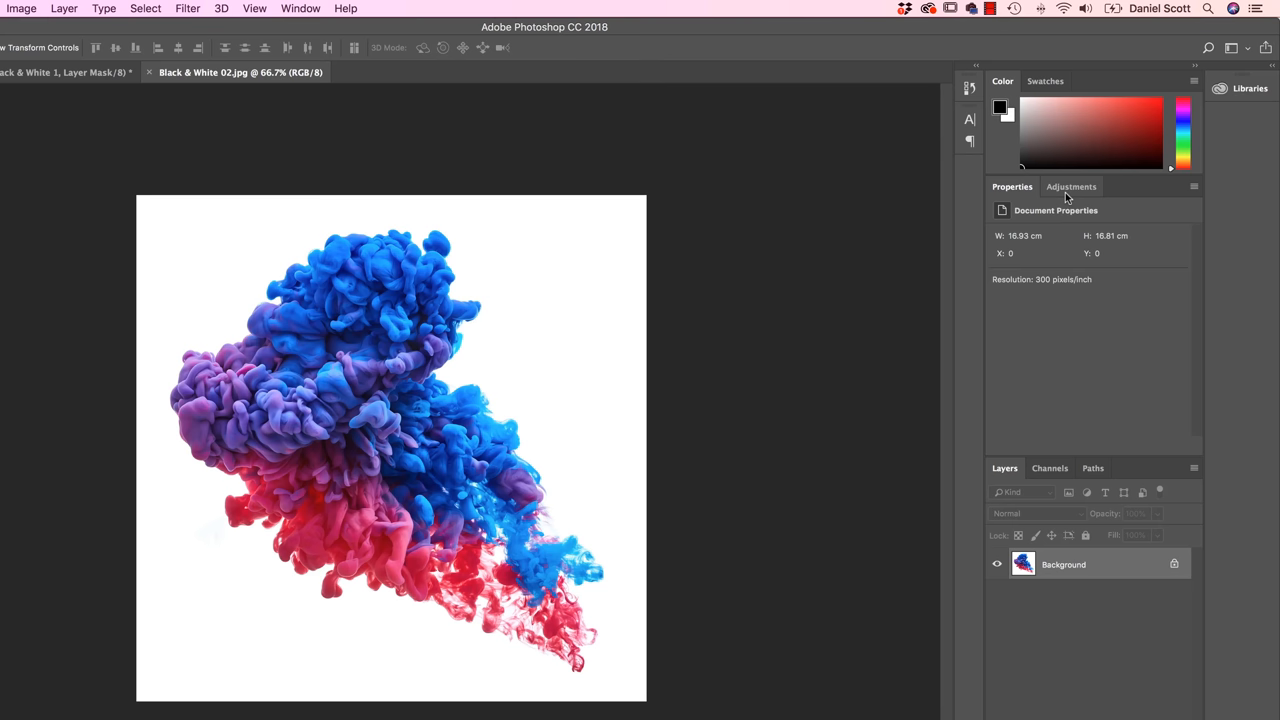
left_click(1071, 186)
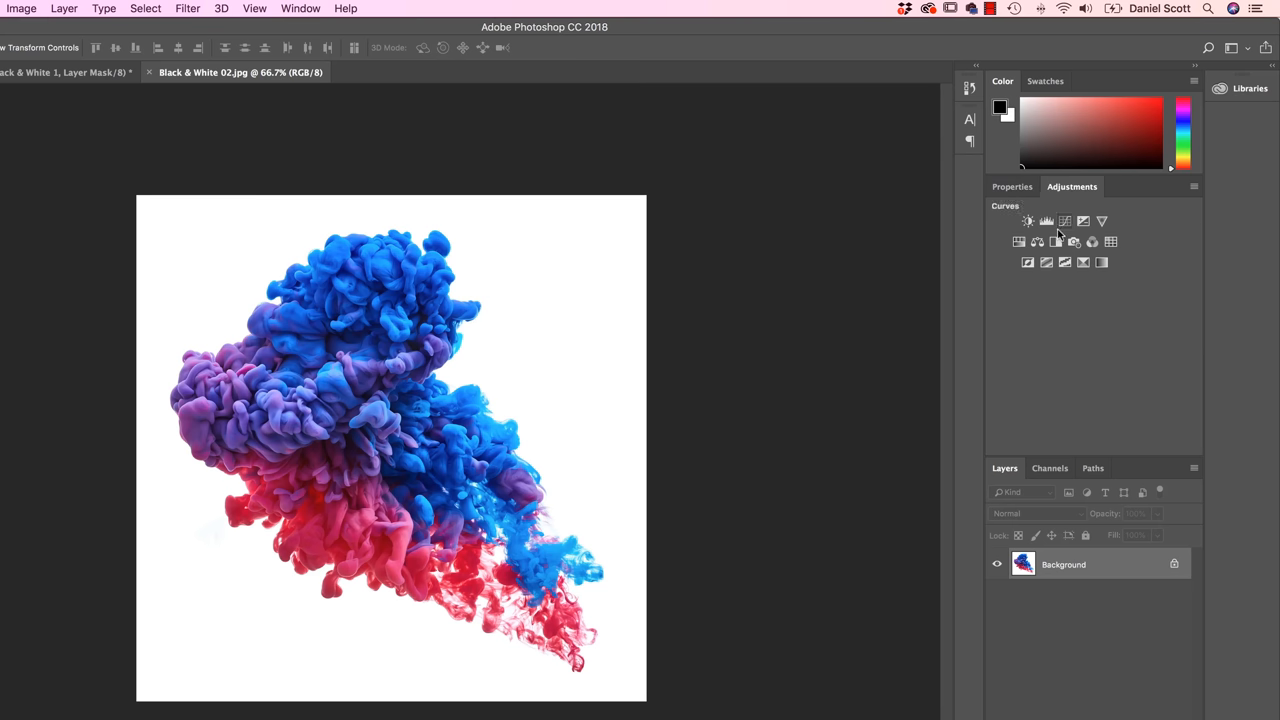
left_click(1046, 221)
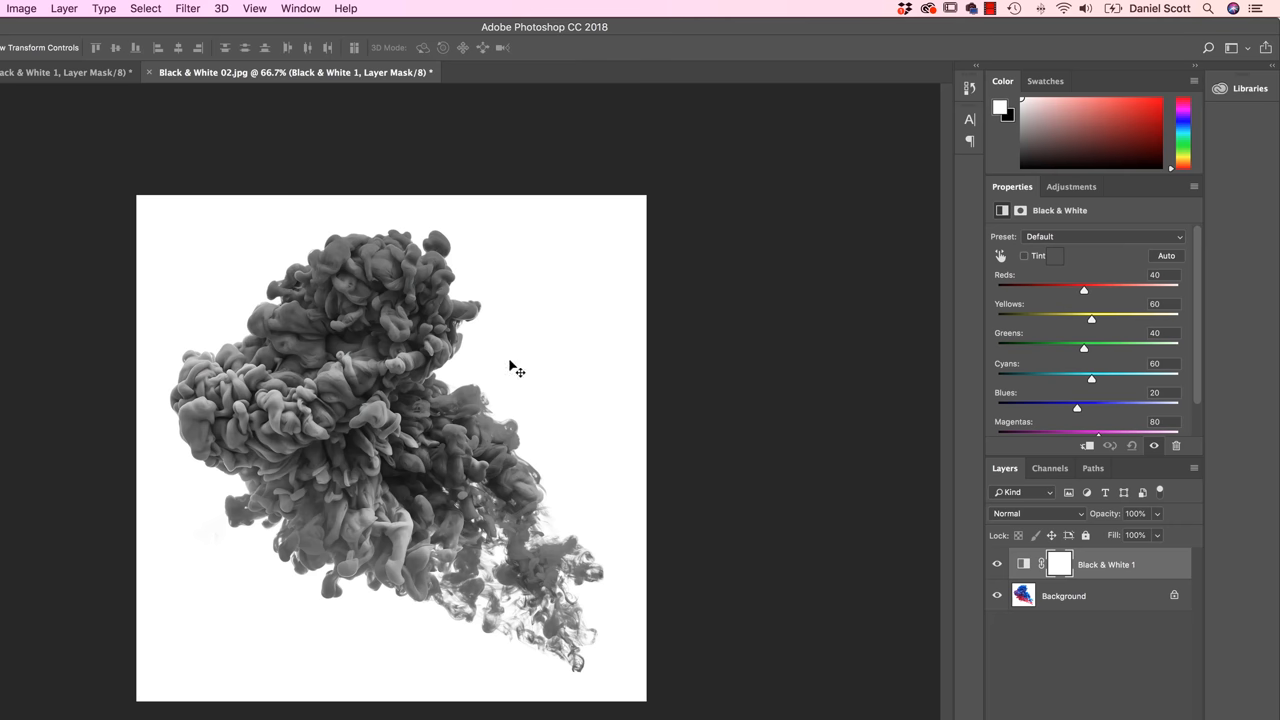
mouse_move(747, 443)
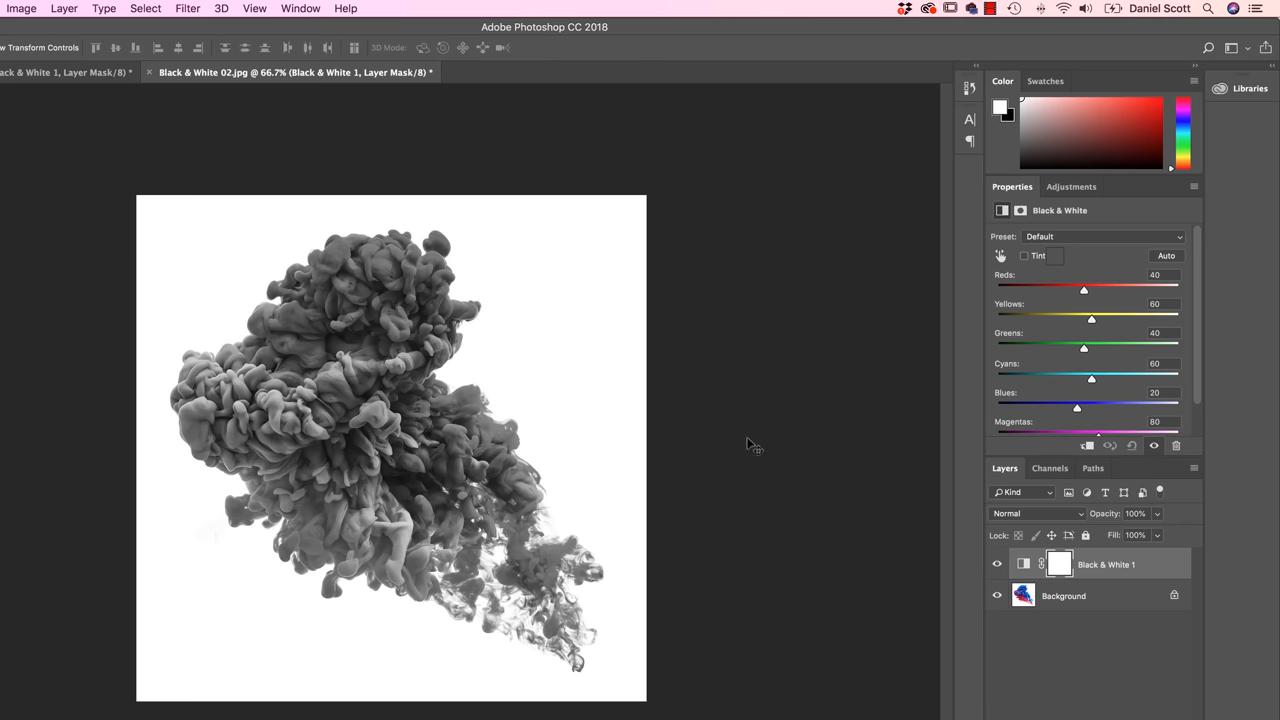
mouse_move(214, 272)
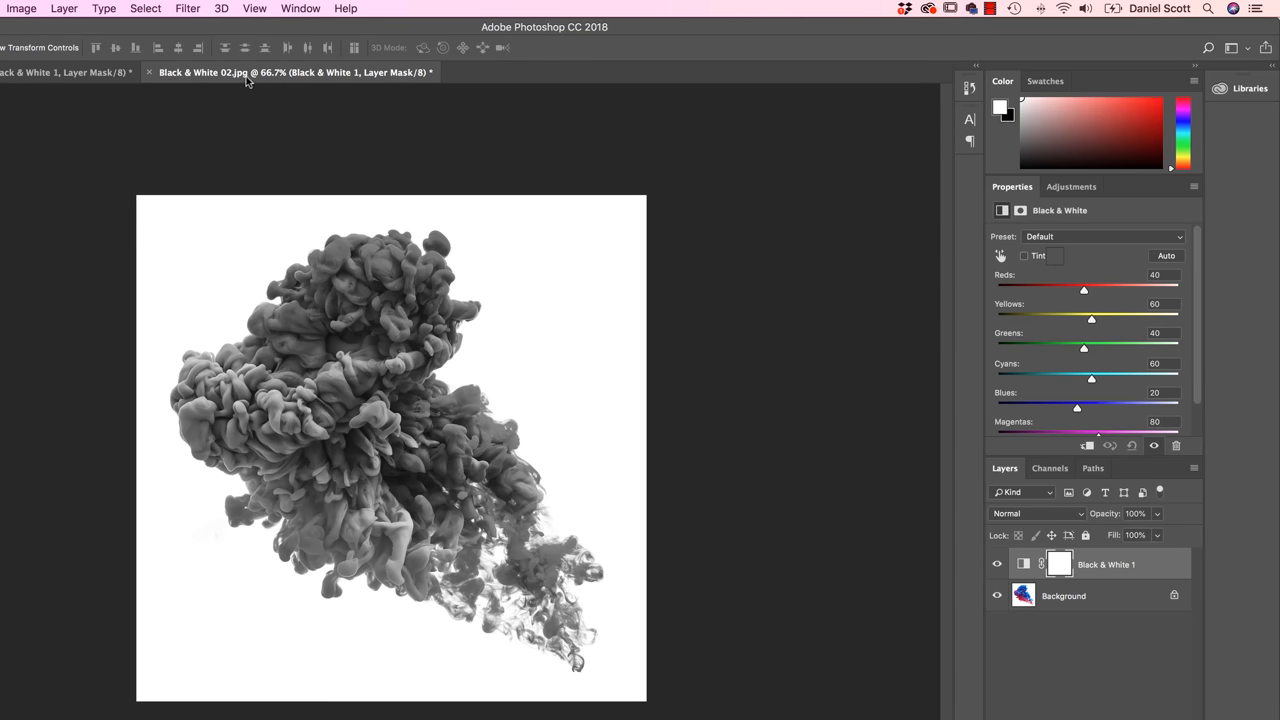
mouse_move(569, 392)
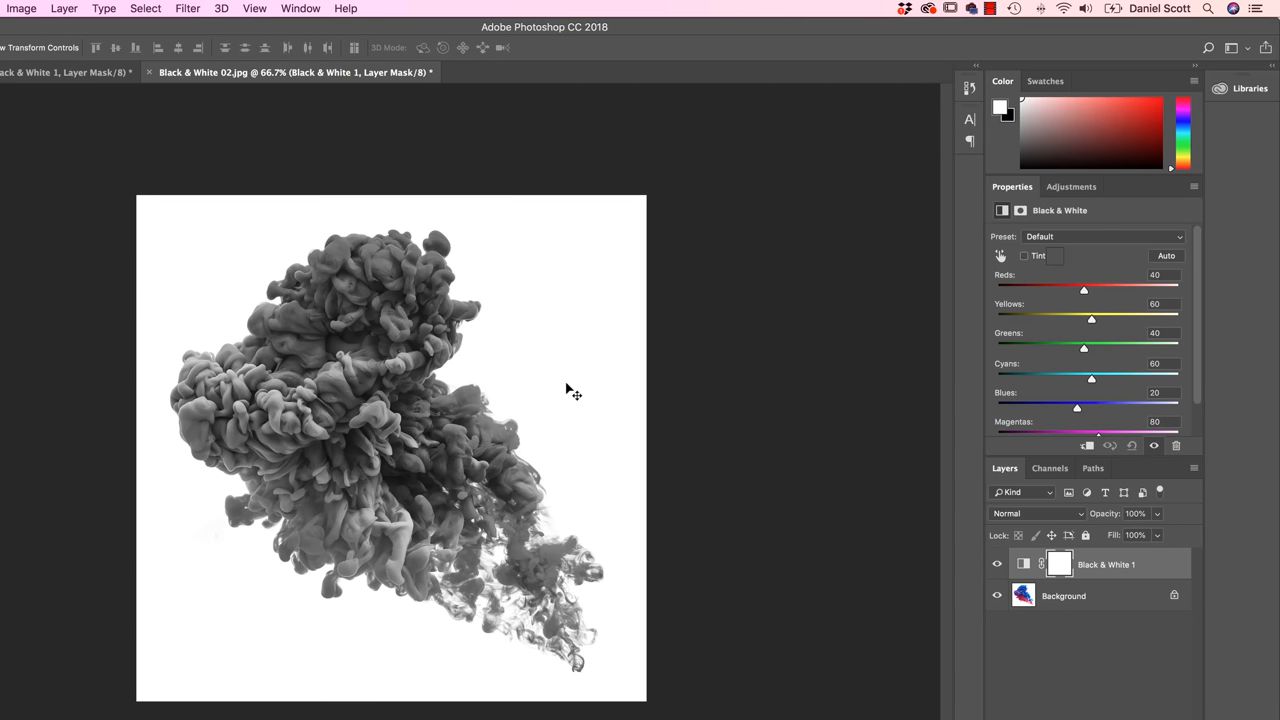
mouse_move(534, 378)
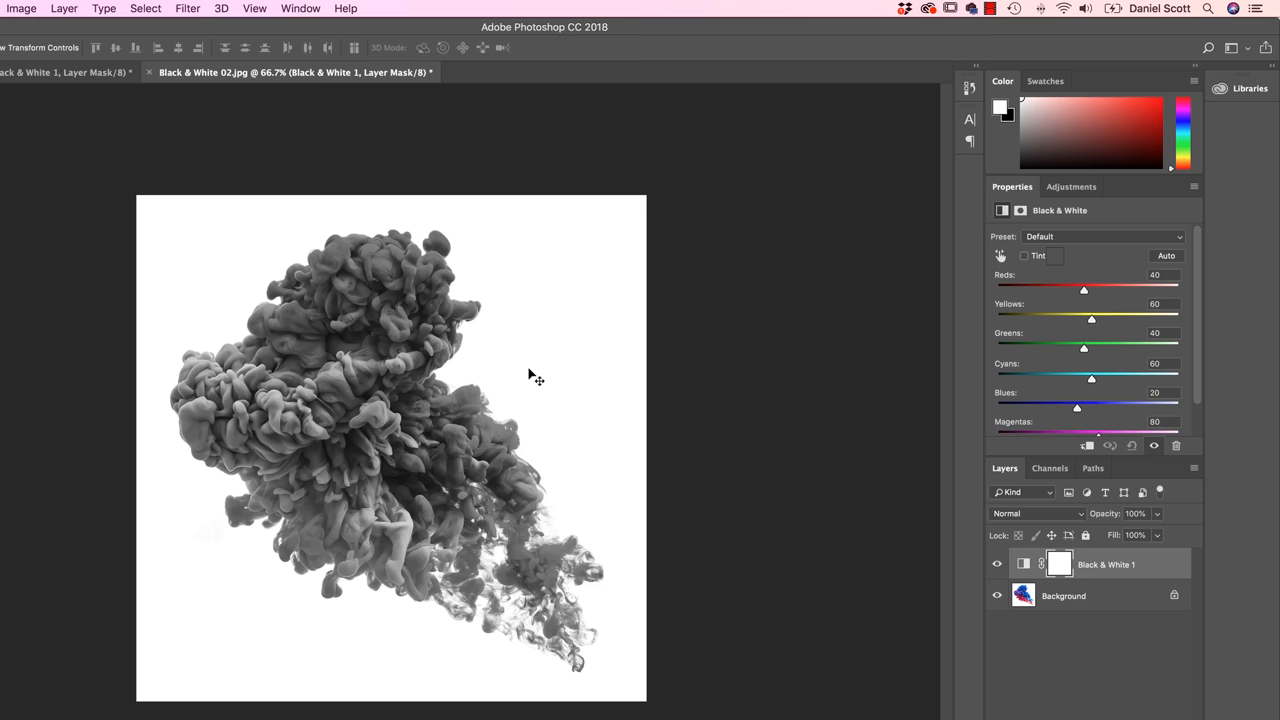
mouse_move(519, 431)
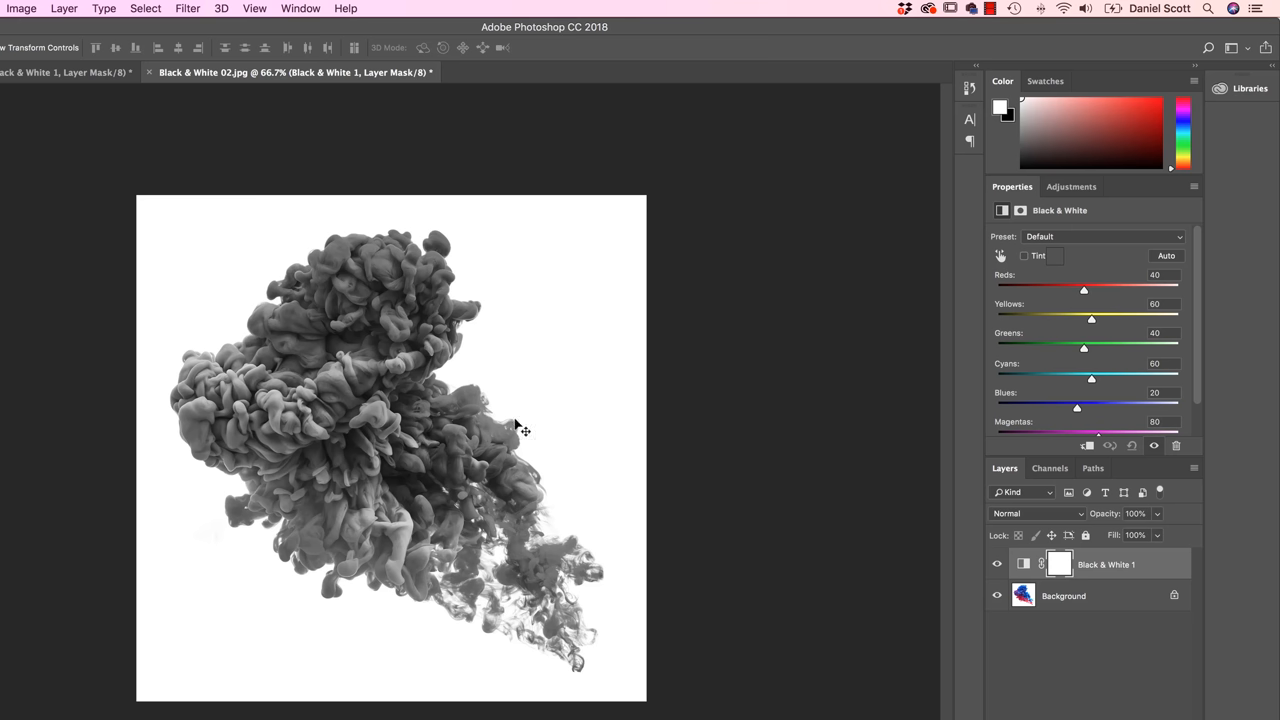
mouse_move(1020, 310)
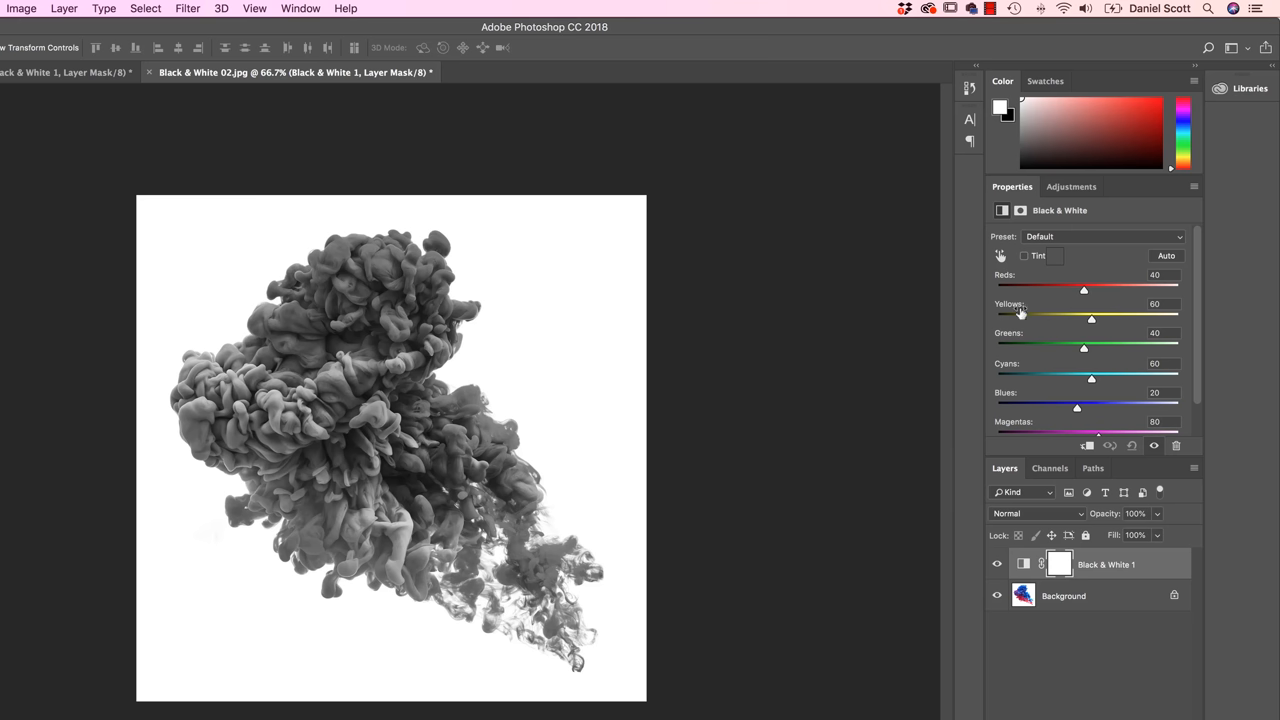
- Darken the ink: Reds to about 19, Blues to -6, Magentas to 12
left_click_drag(1083, 289, 1092, 289)
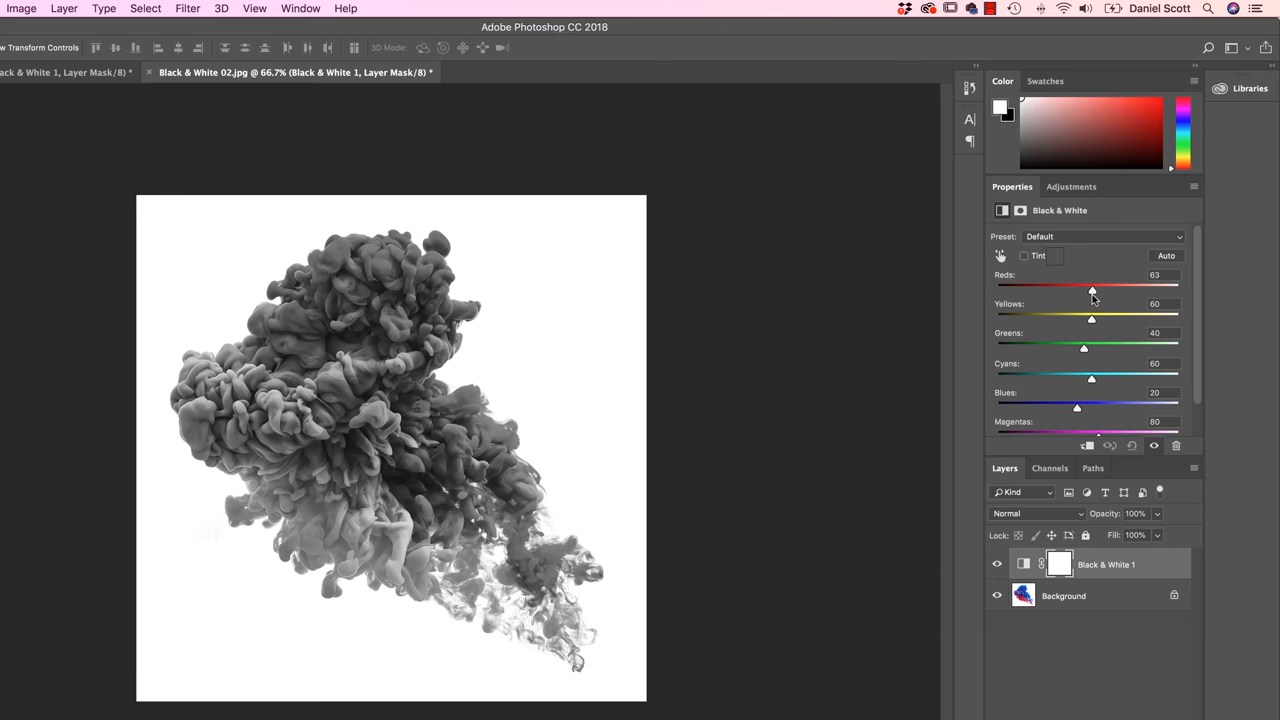
left_click_drag(1092, 290, 1076, 290)
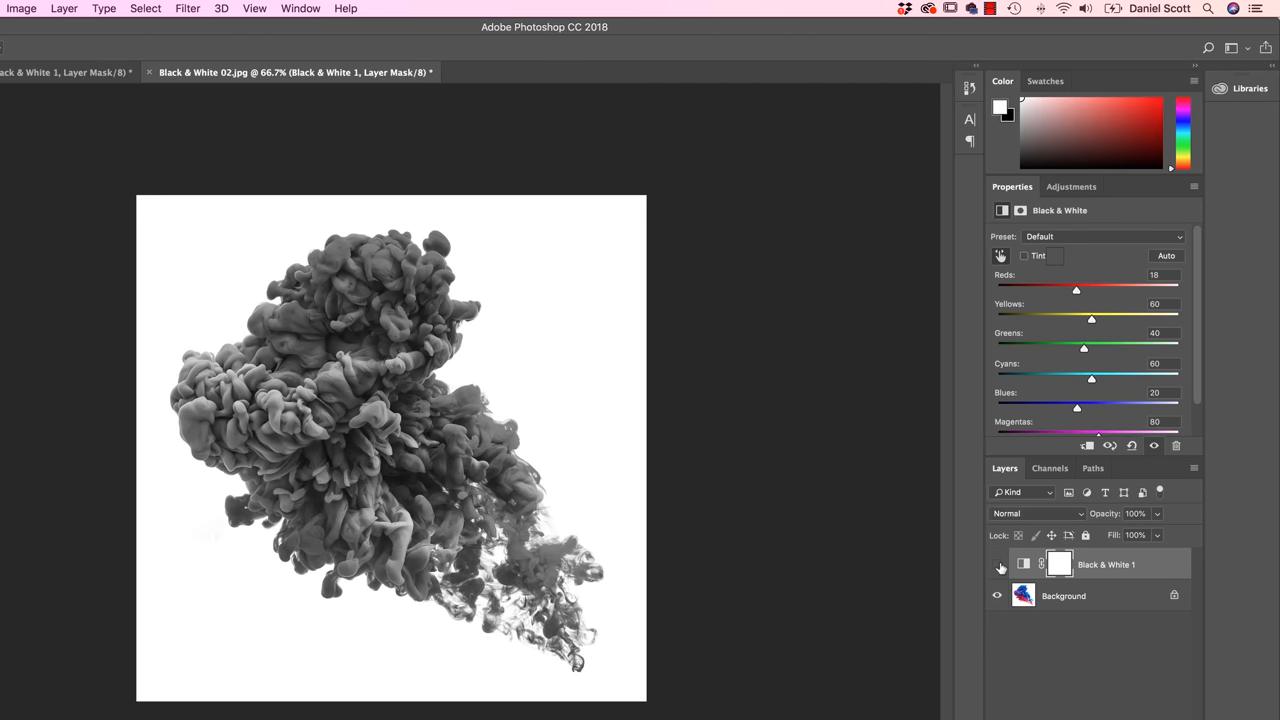
left_click(999, 564)
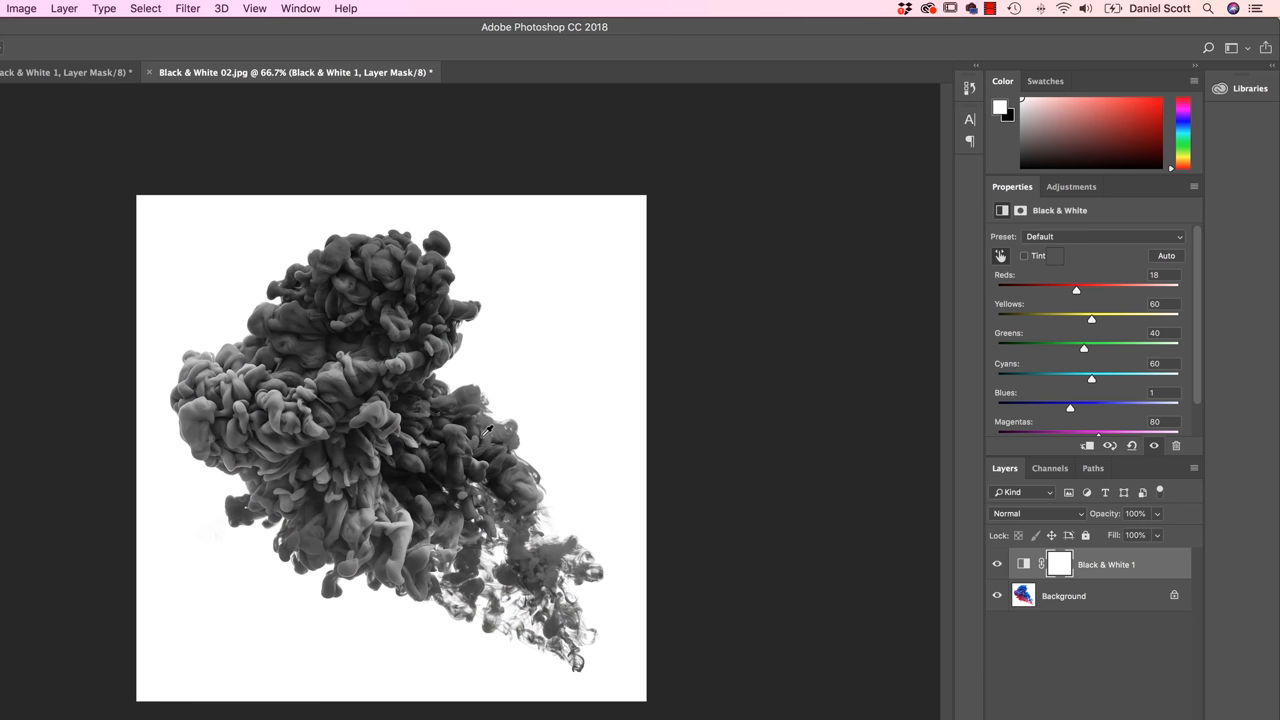
left_click_drag(1076, 289, 1059, 289)
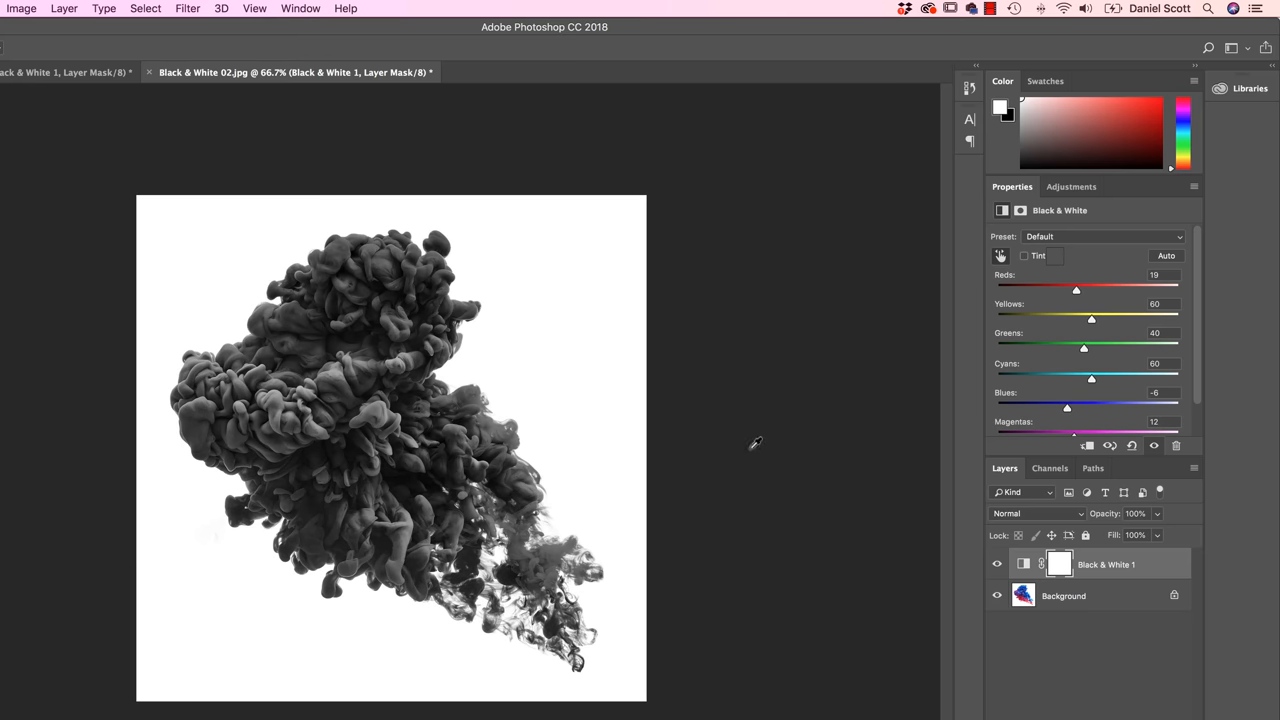
mouse_move(1001, 256)
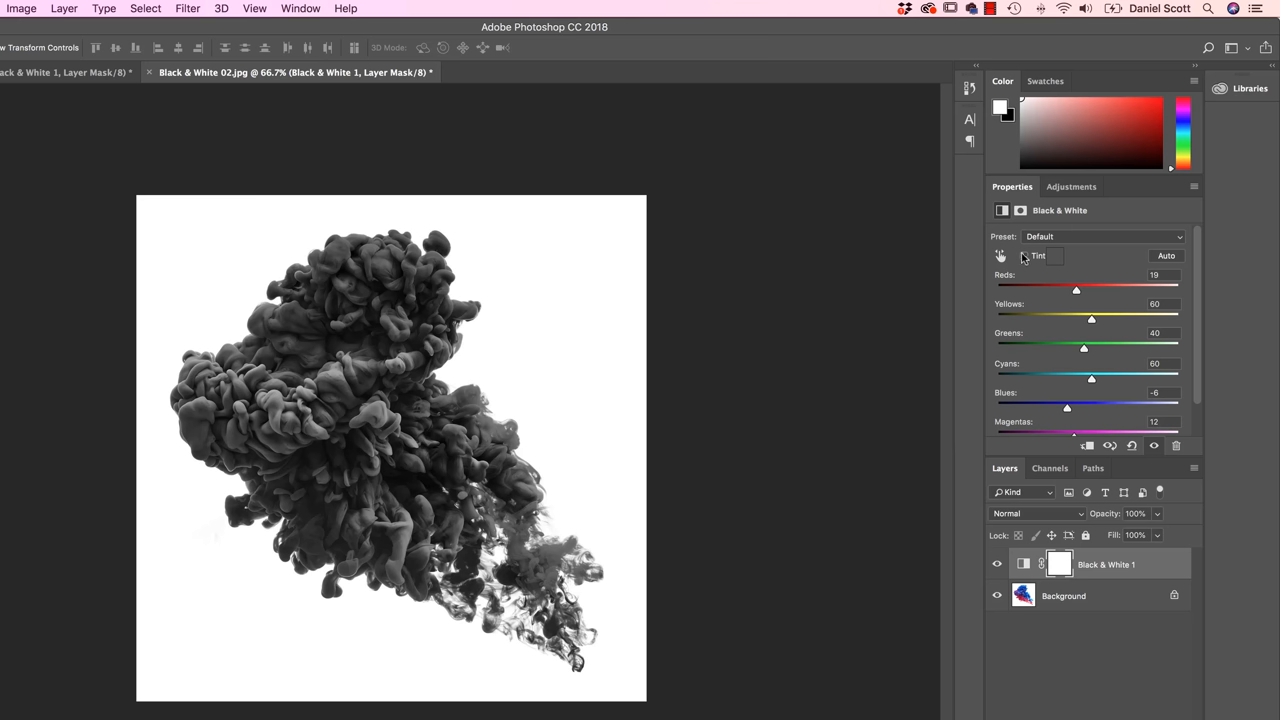
- Enable Tint for a sepia look and open the tint Color Picker
left_click(1023, 256)
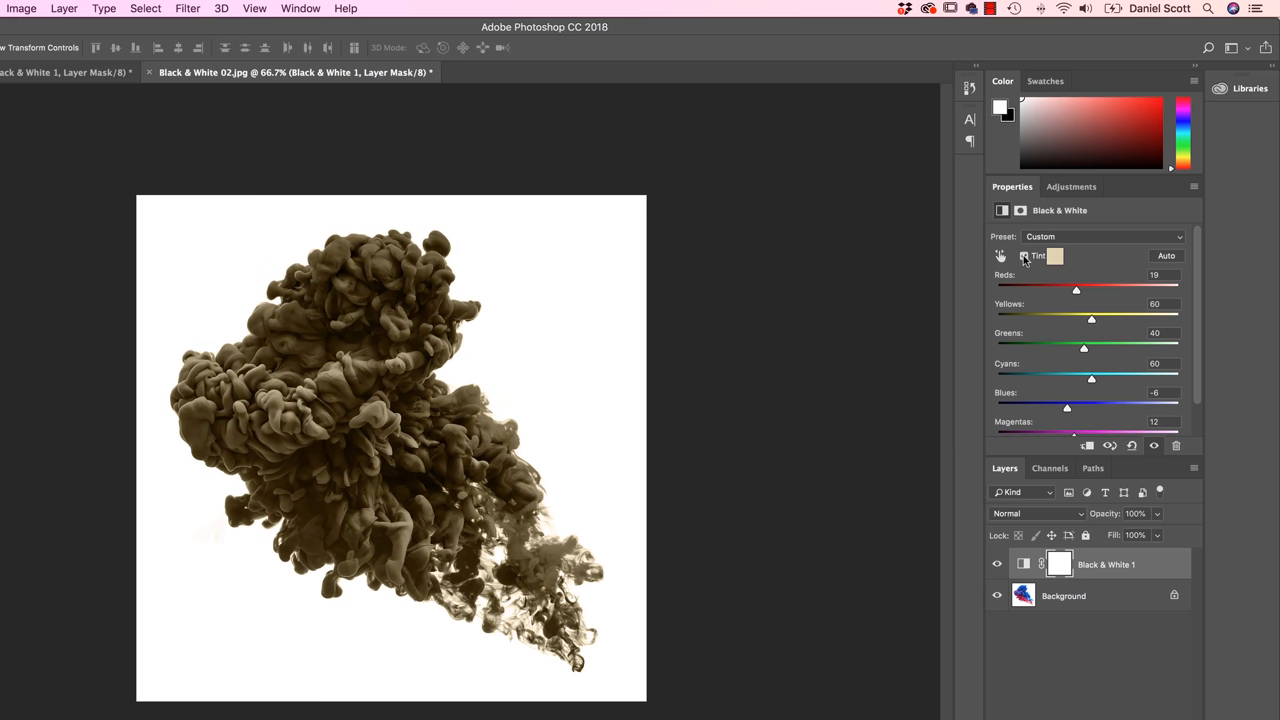
mouse_move(1024, 256)
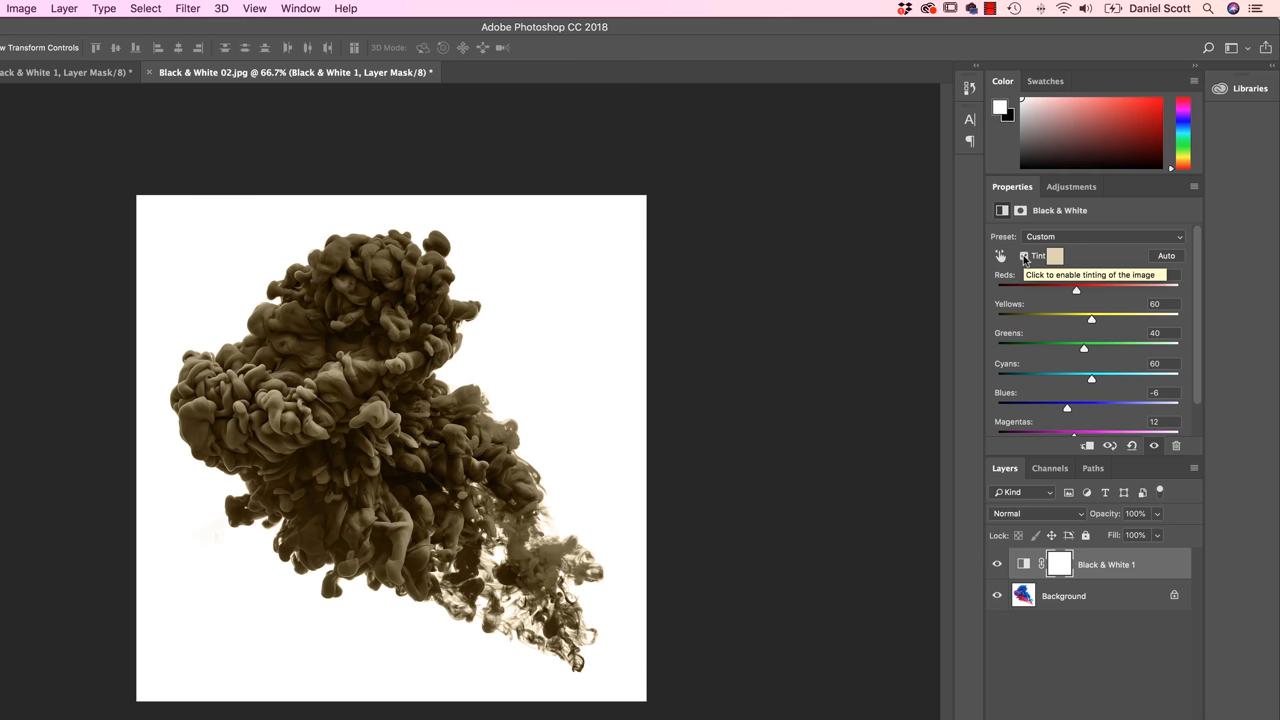
left_click(1024, 256)
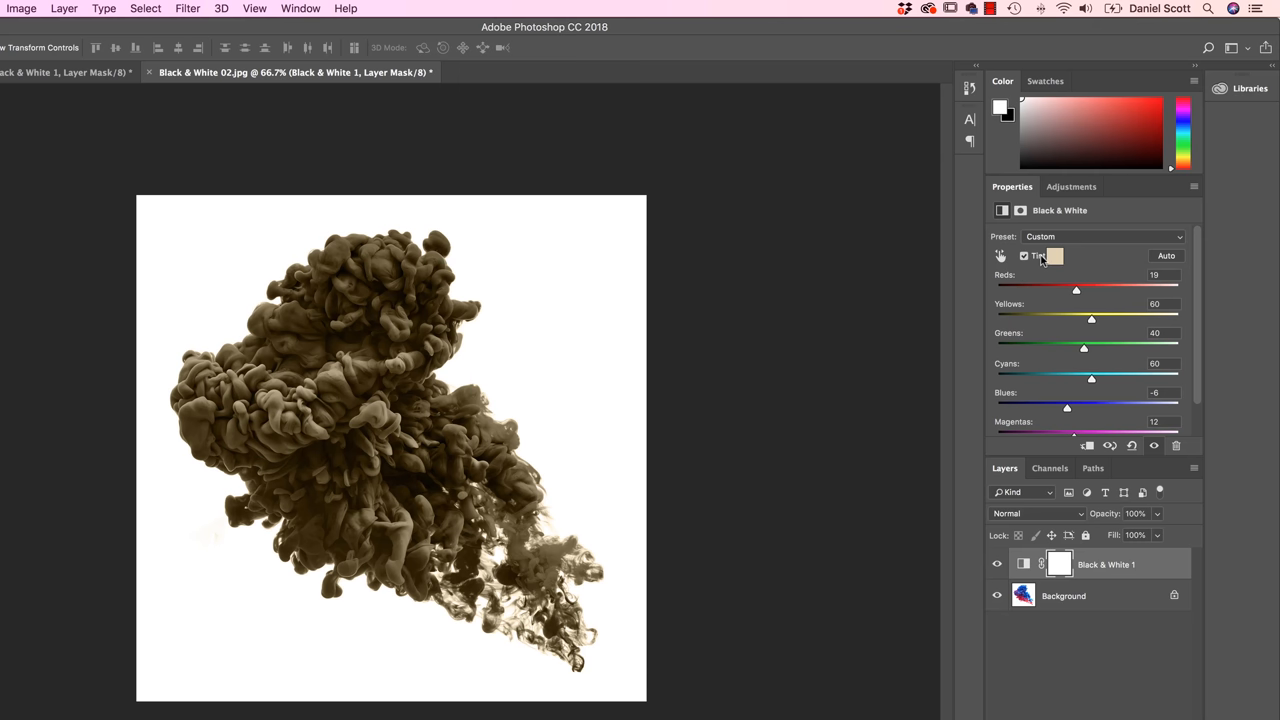
mouse_move(1016, 282)
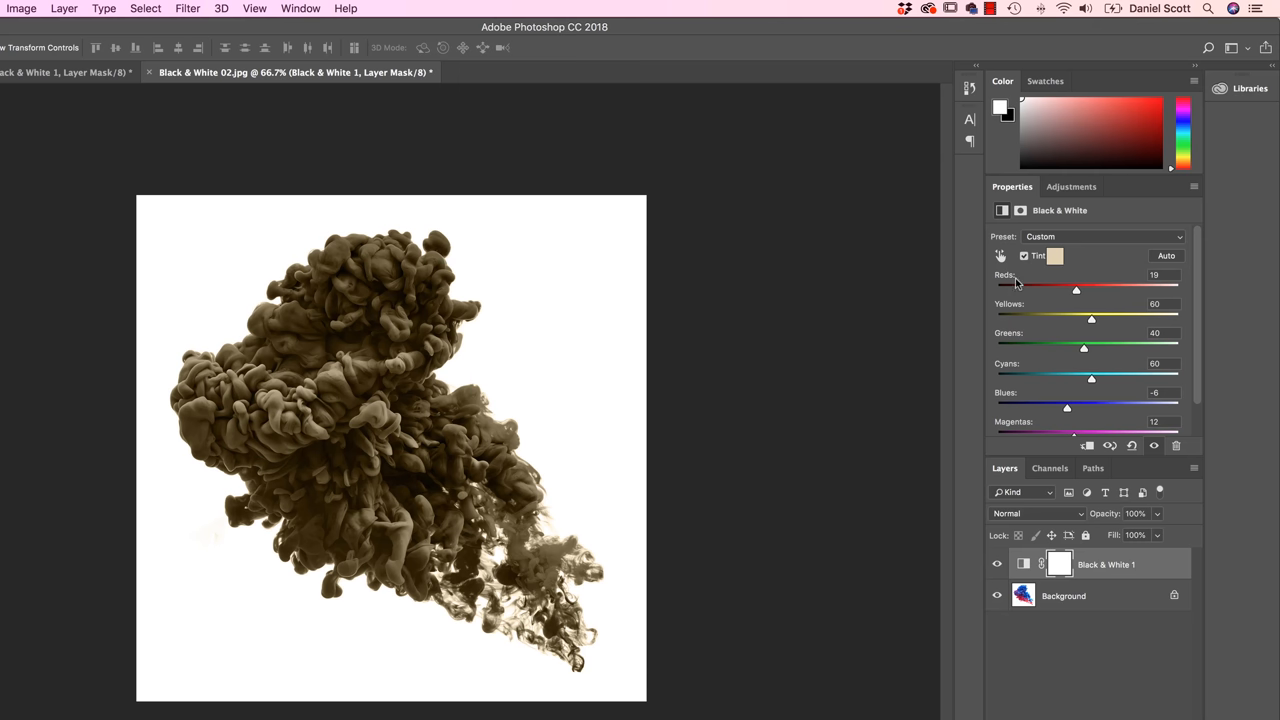
mouse_move(1033, 275)
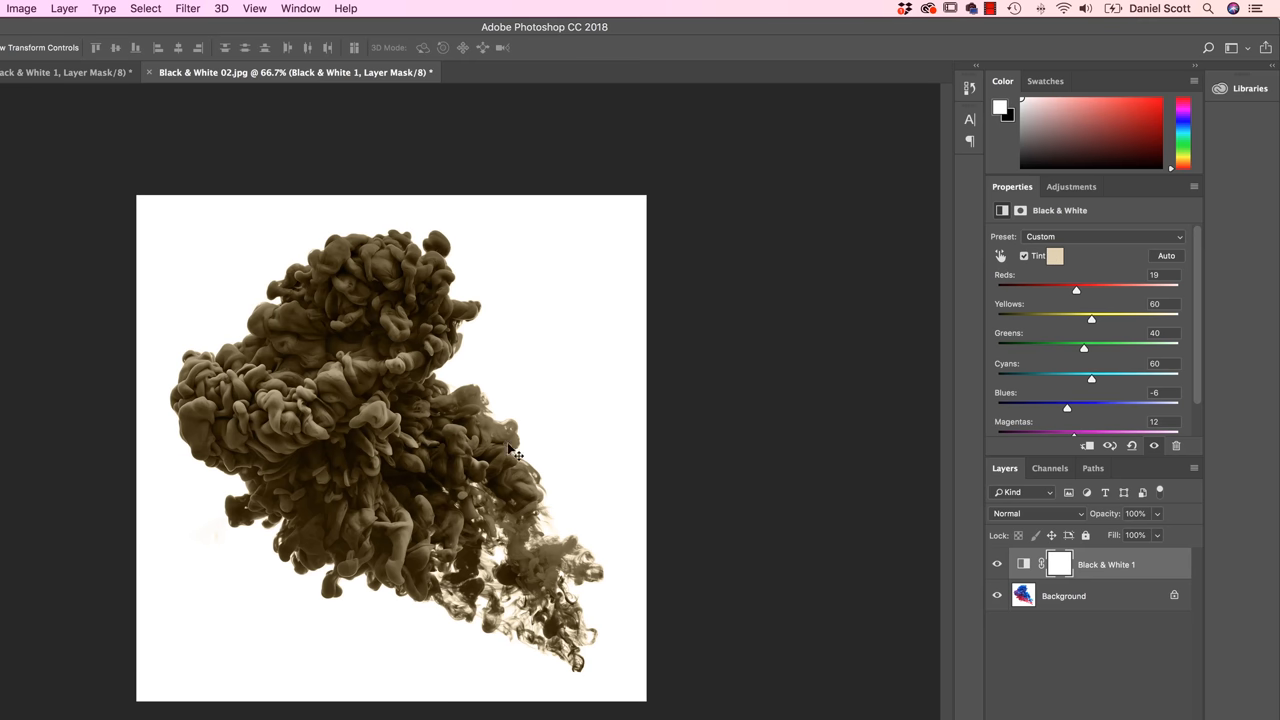
left_click(1054, 256)
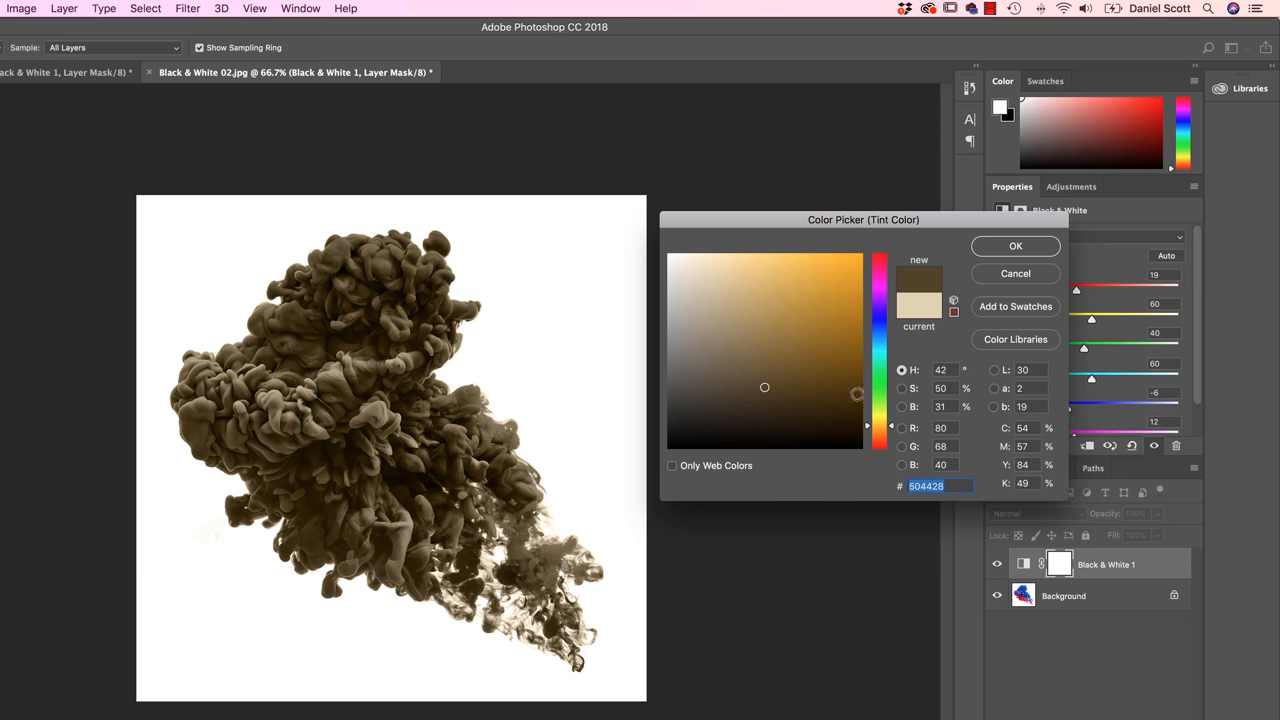
- Pick a vivid saturated pink tint colour in the Color Picker and confirm
left_click(878, 318)
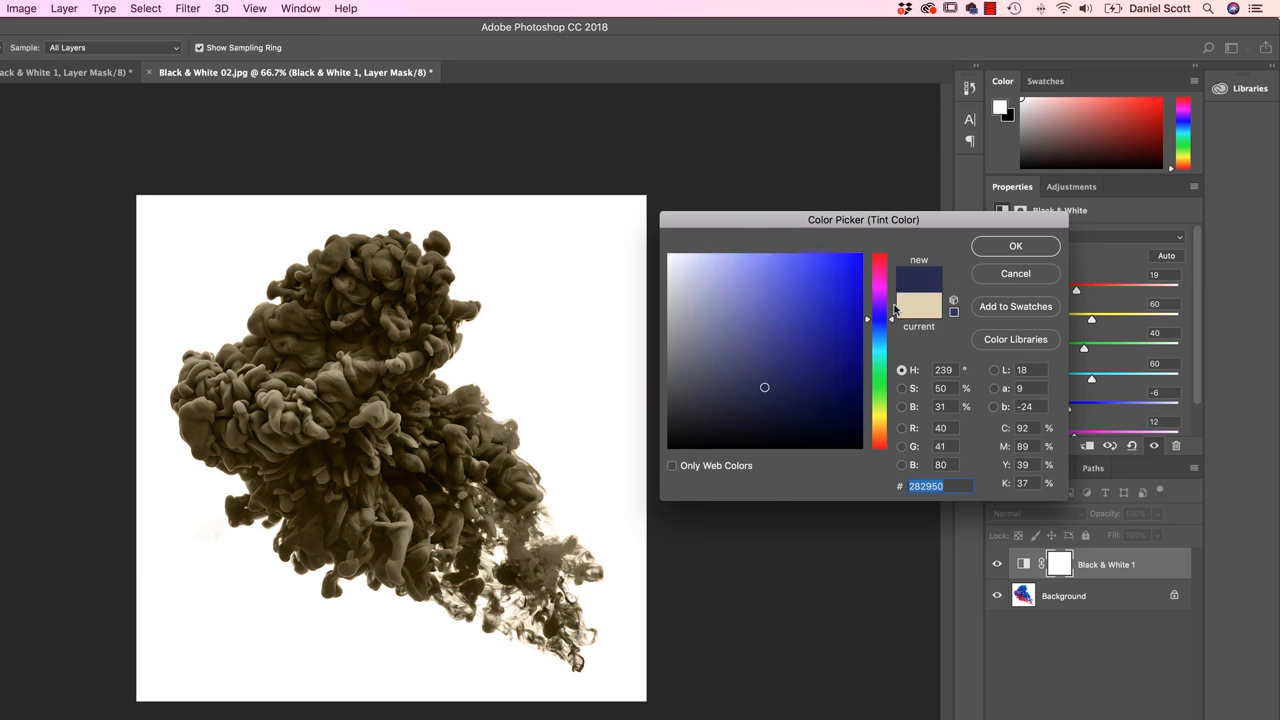
left_click_drag(880, 318, 880, 298)
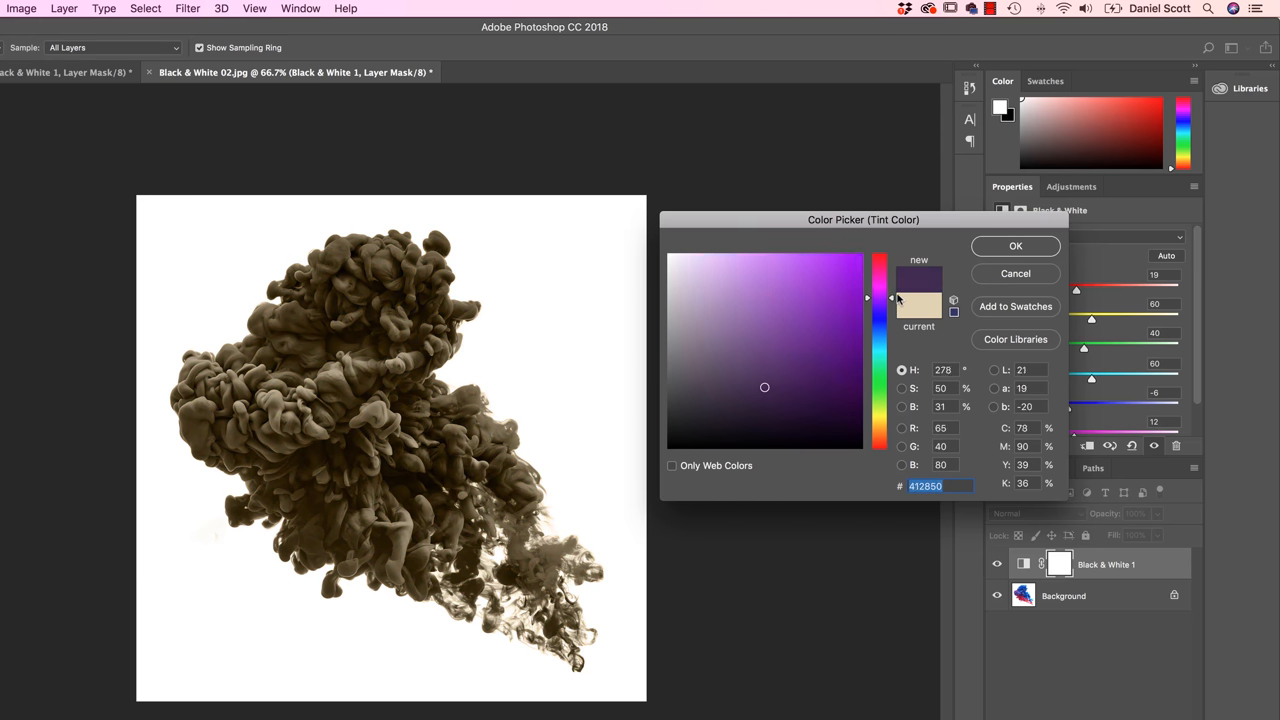
left_click_drag(892, 298, 892, 268)
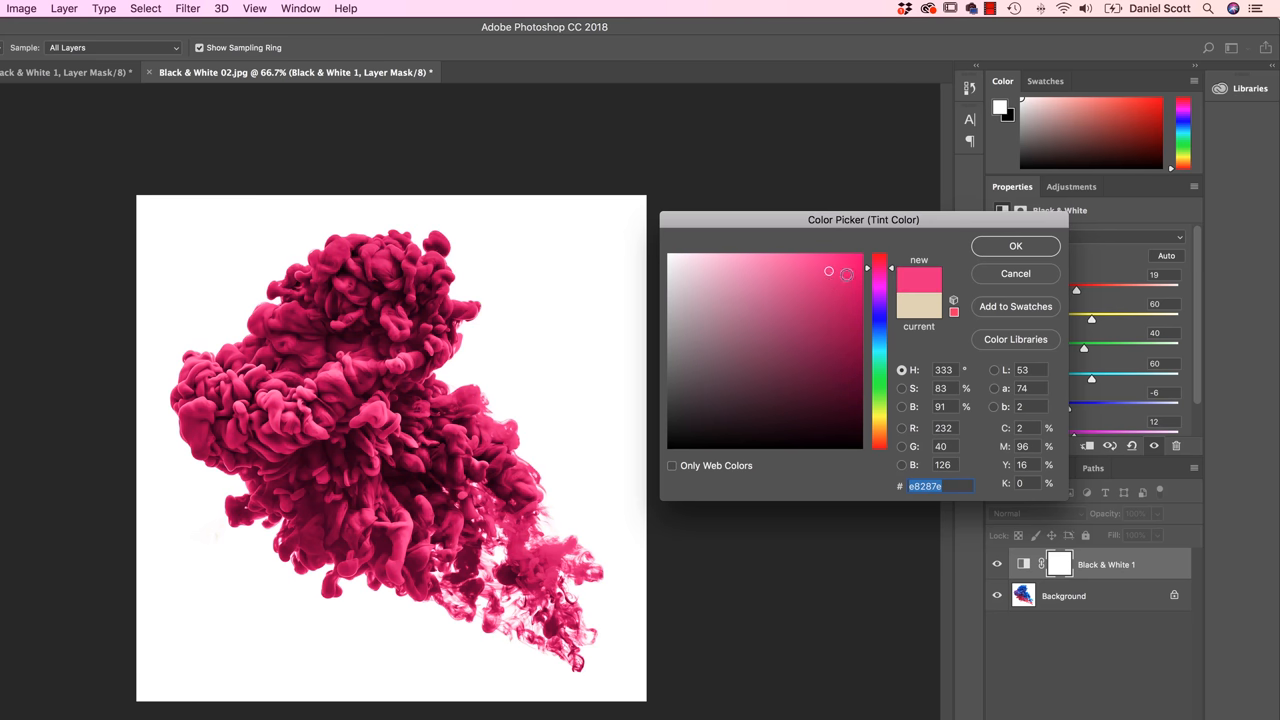
left_click(1015, 246)
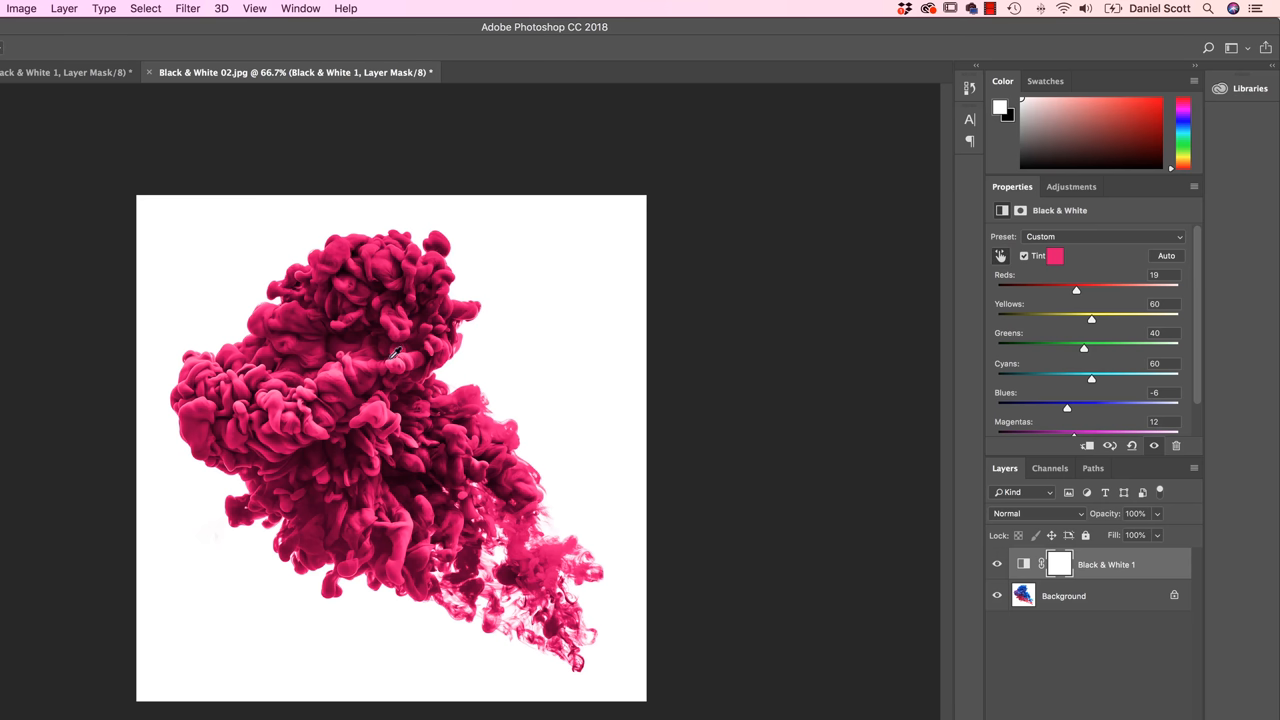
- Drag across the ink to raise Reds to 42 and Blues to 37
left_click_drag(1067, 407, 1084, 407)
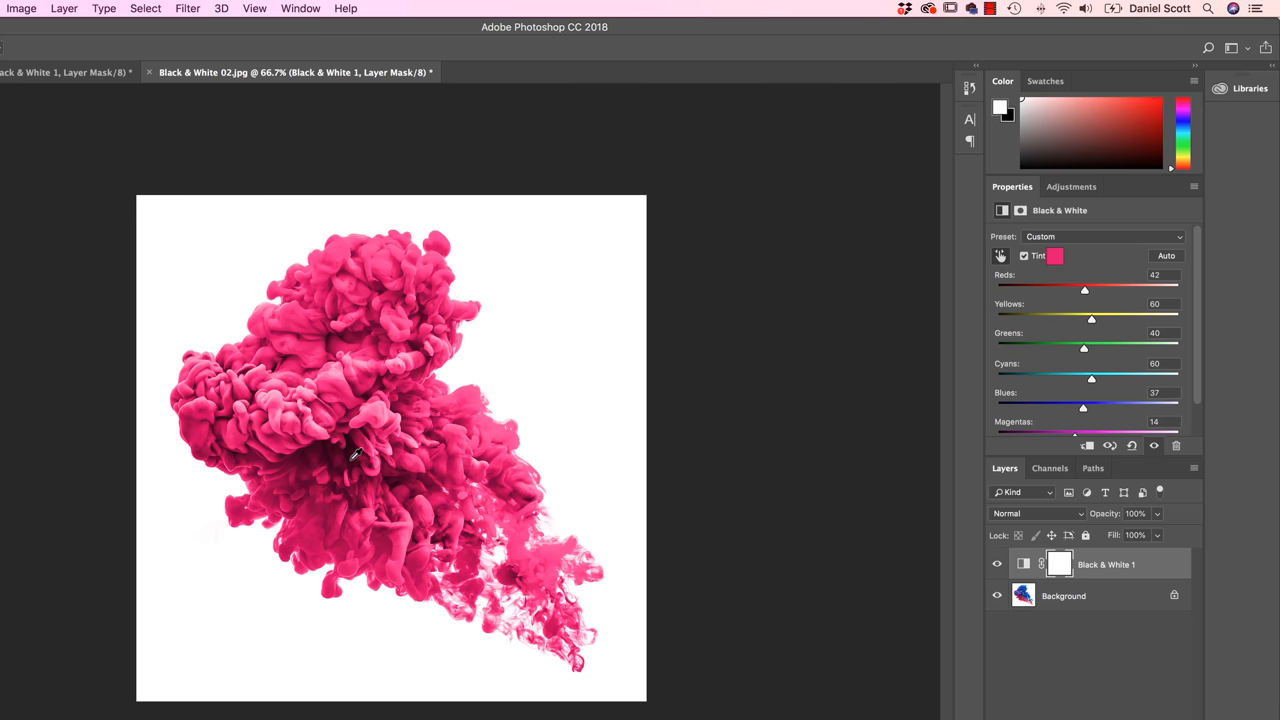
mouse_move(1089, 349)
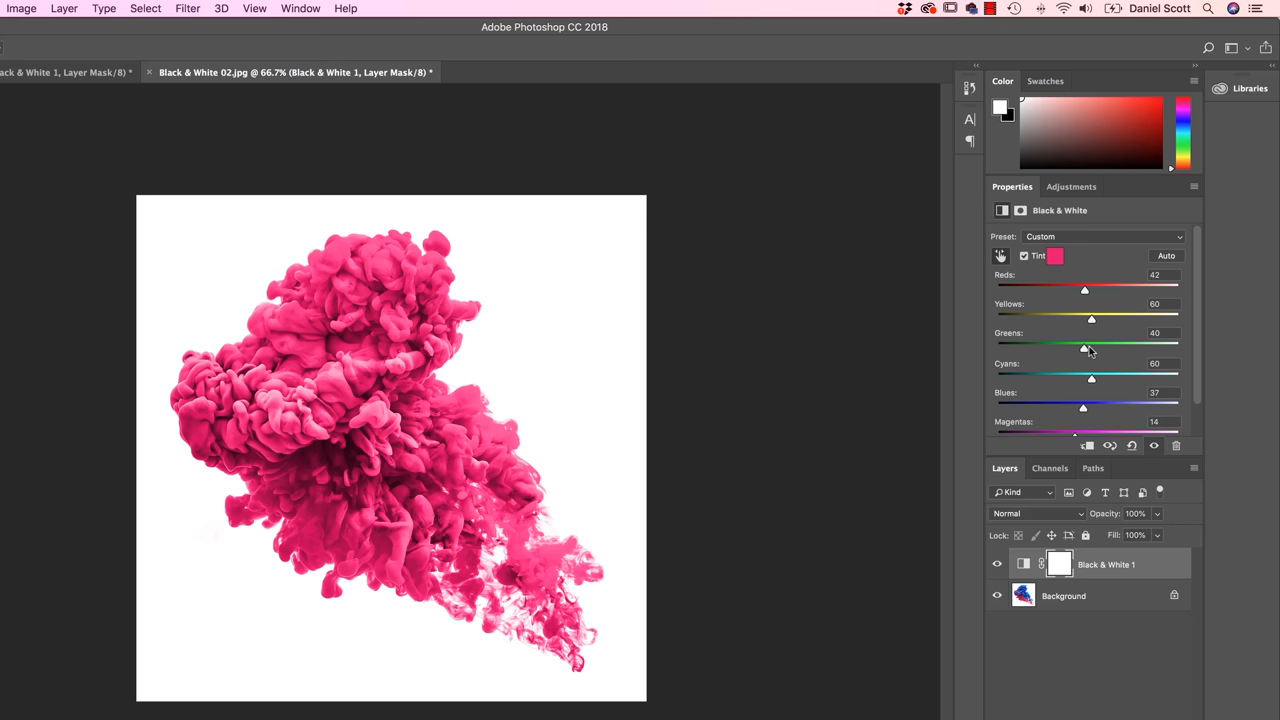
mouse_move(996, 254)
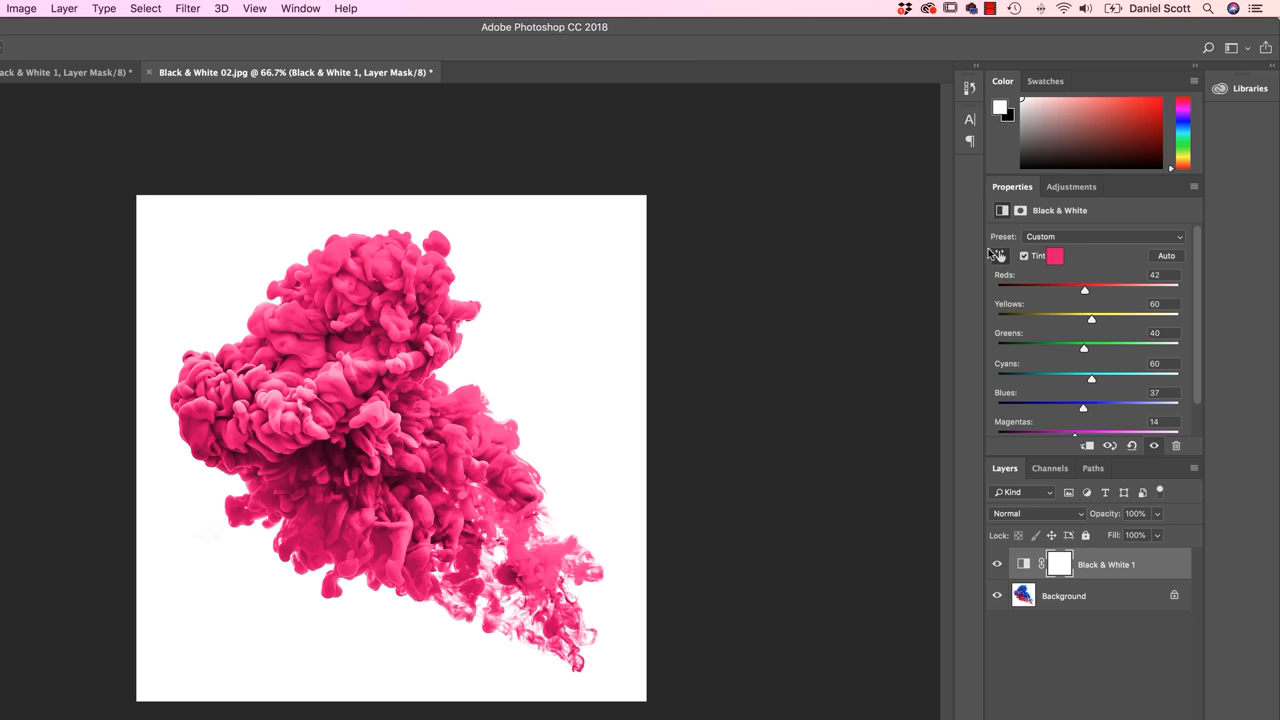
mouse_move(1068, 264)
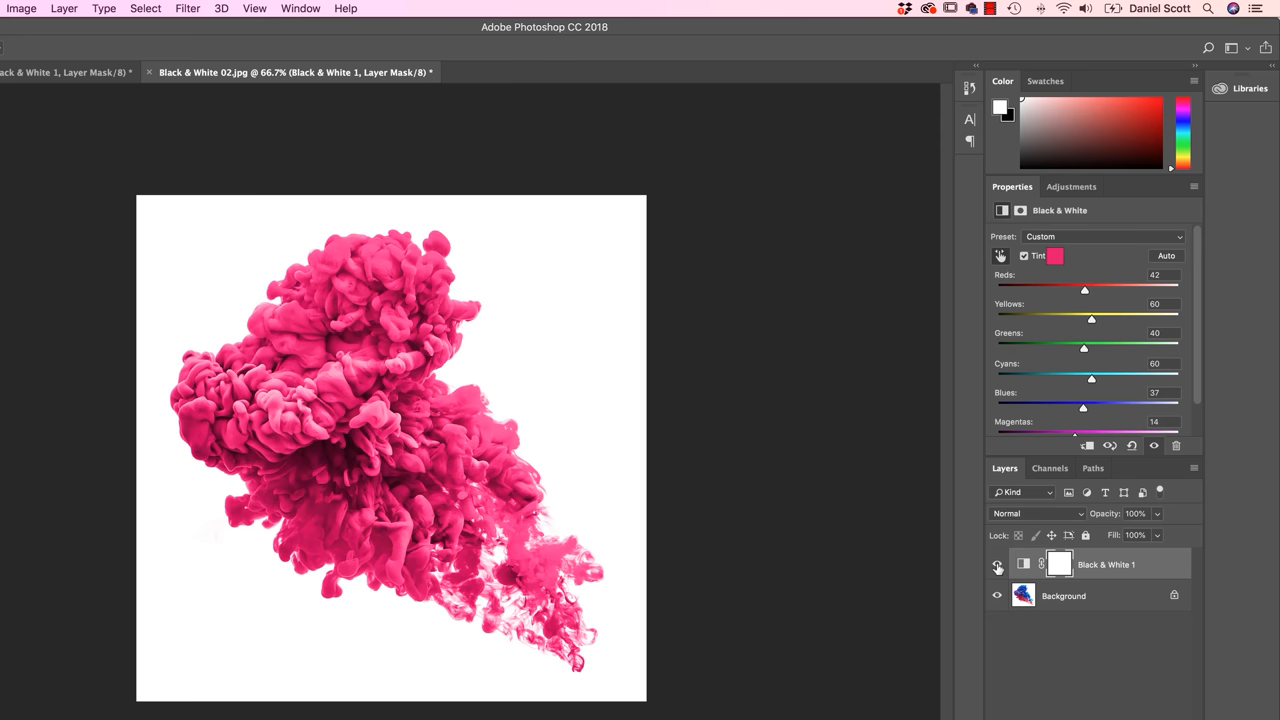
mouse_move(993, 564)
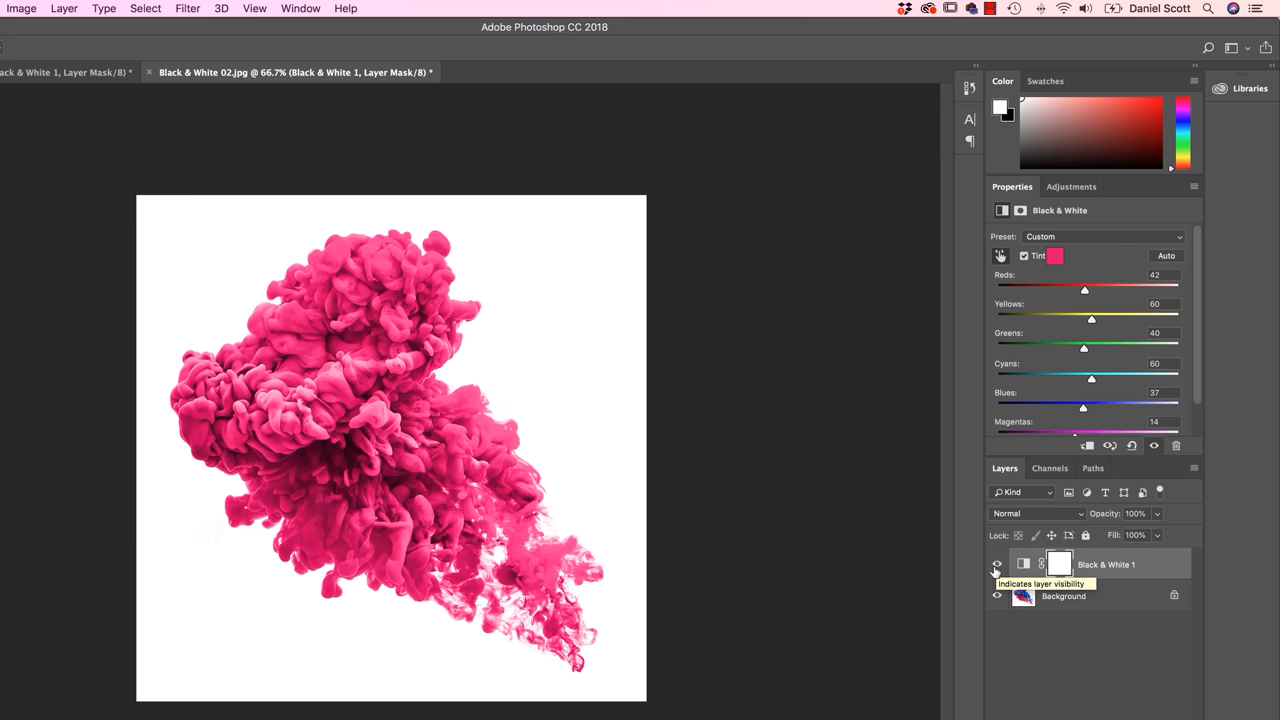